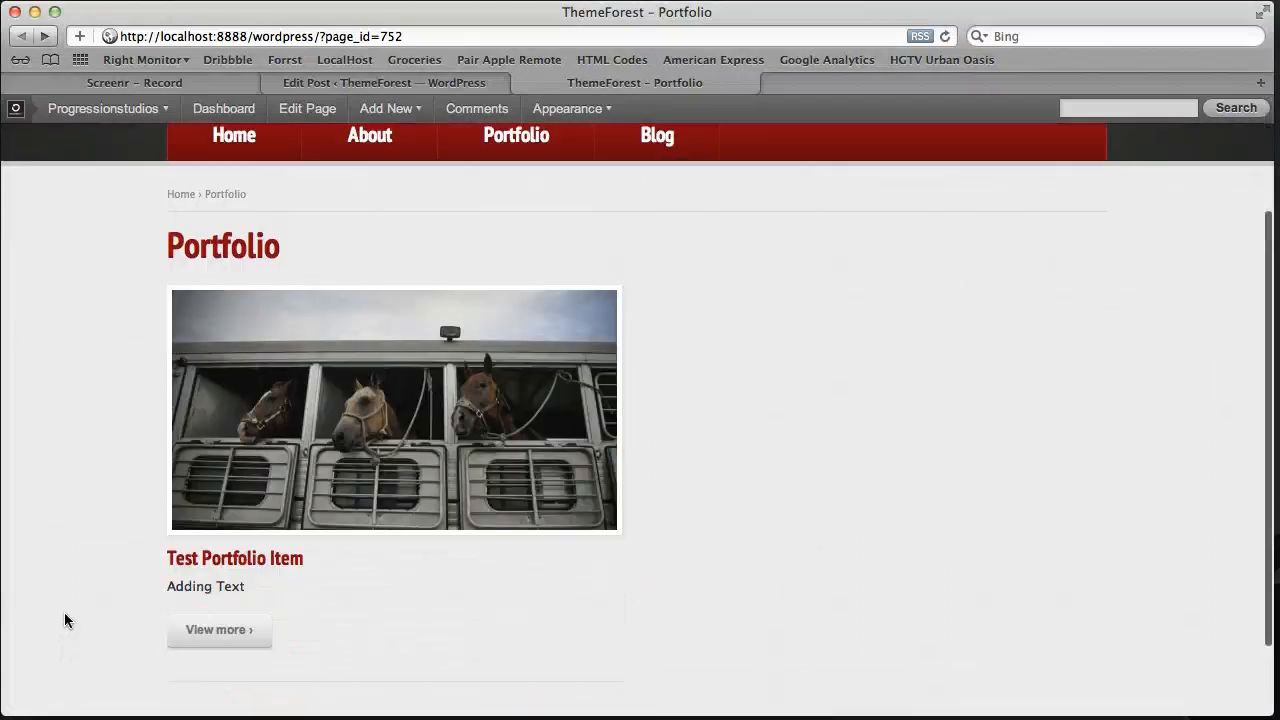
Step: Bring Test Portfolio Item up in the post editor from the front-end page
{"action": "scroll", "scroll_direction": "down", "scroll_amount": 3}
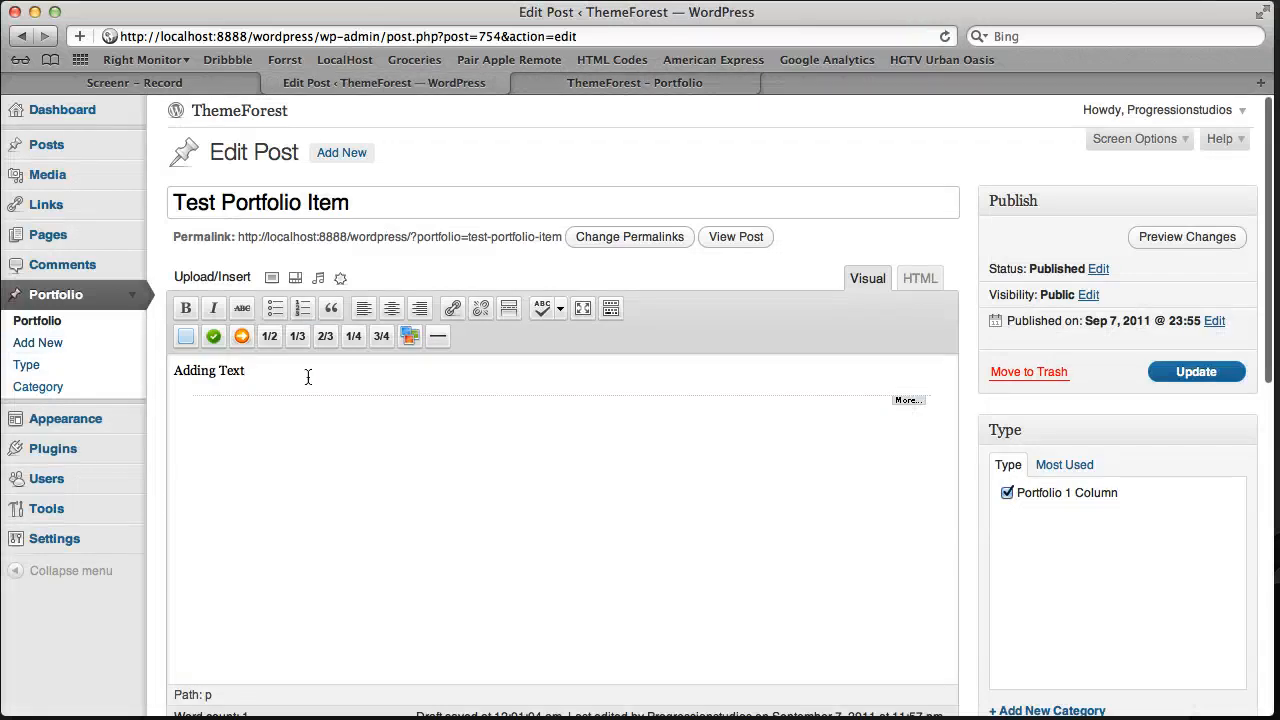
Step: Add a new portfolio item and title it 'Portfolio Item 2'
{"action": "left_click", "coordinate": [38, 342]}
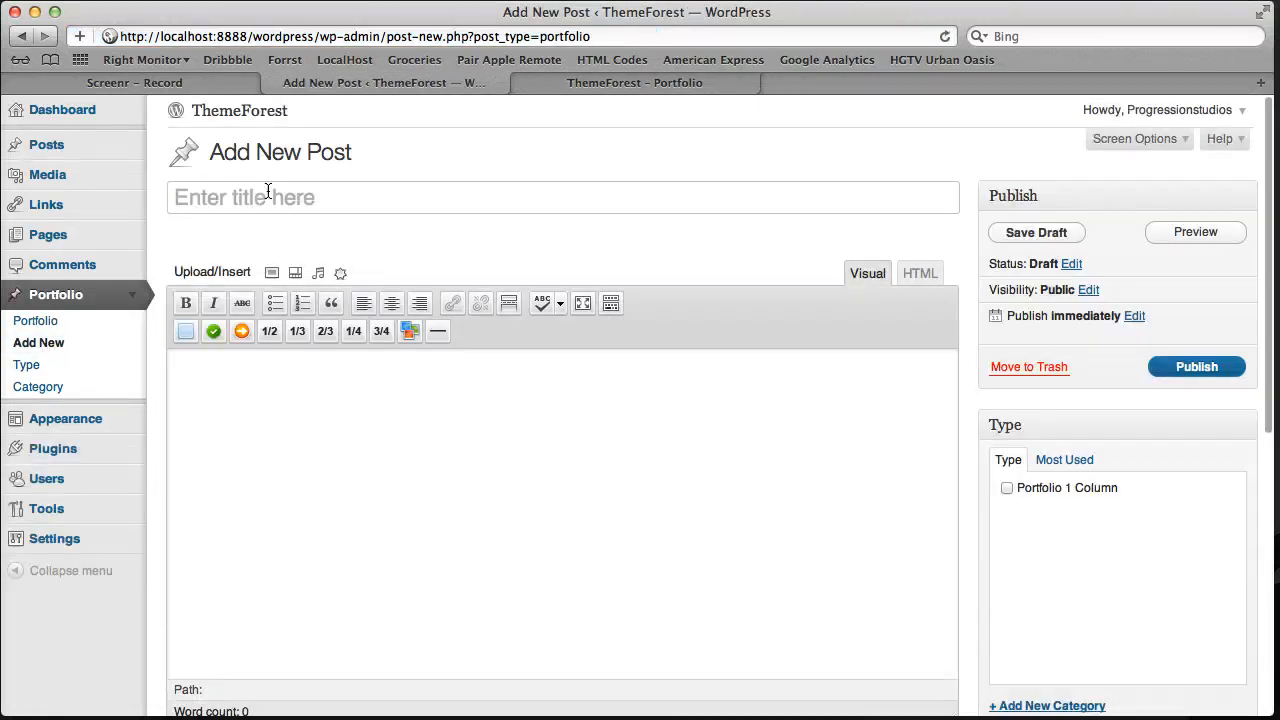
{"action": "type", "text": "Portfolio Item 2"}
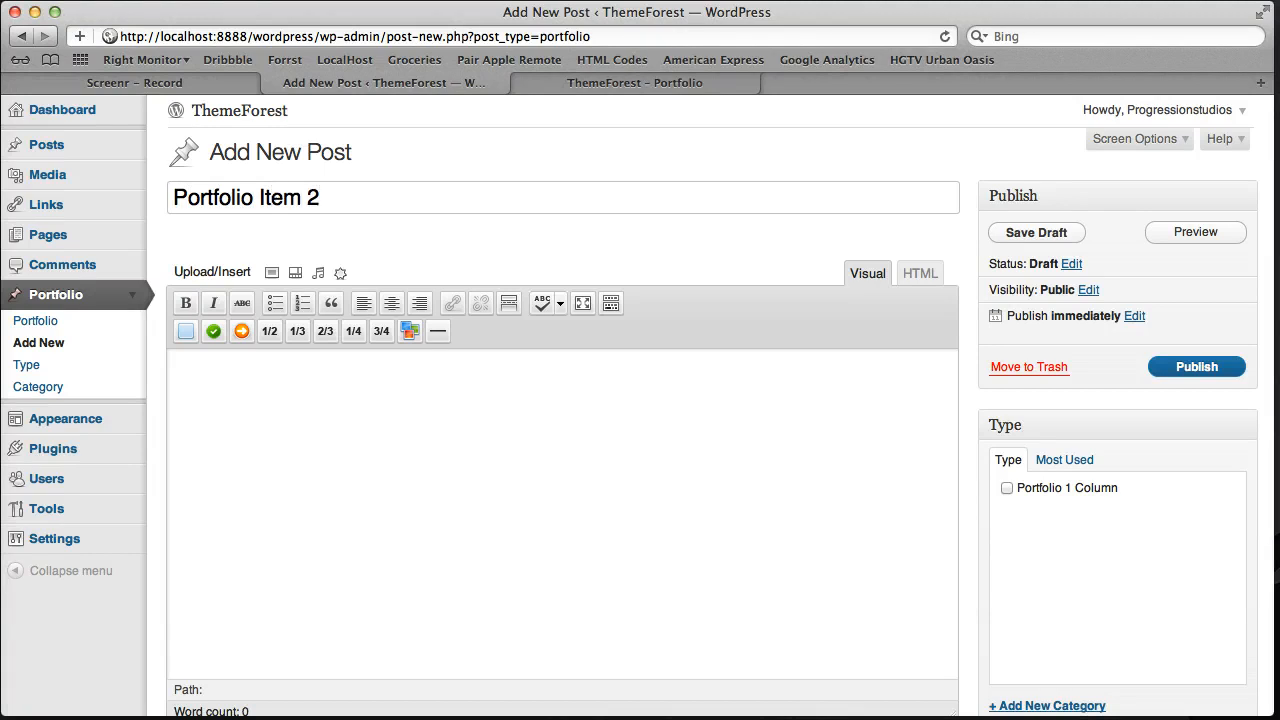
{"action": "left_click", "coordinate": [1036, 232]}
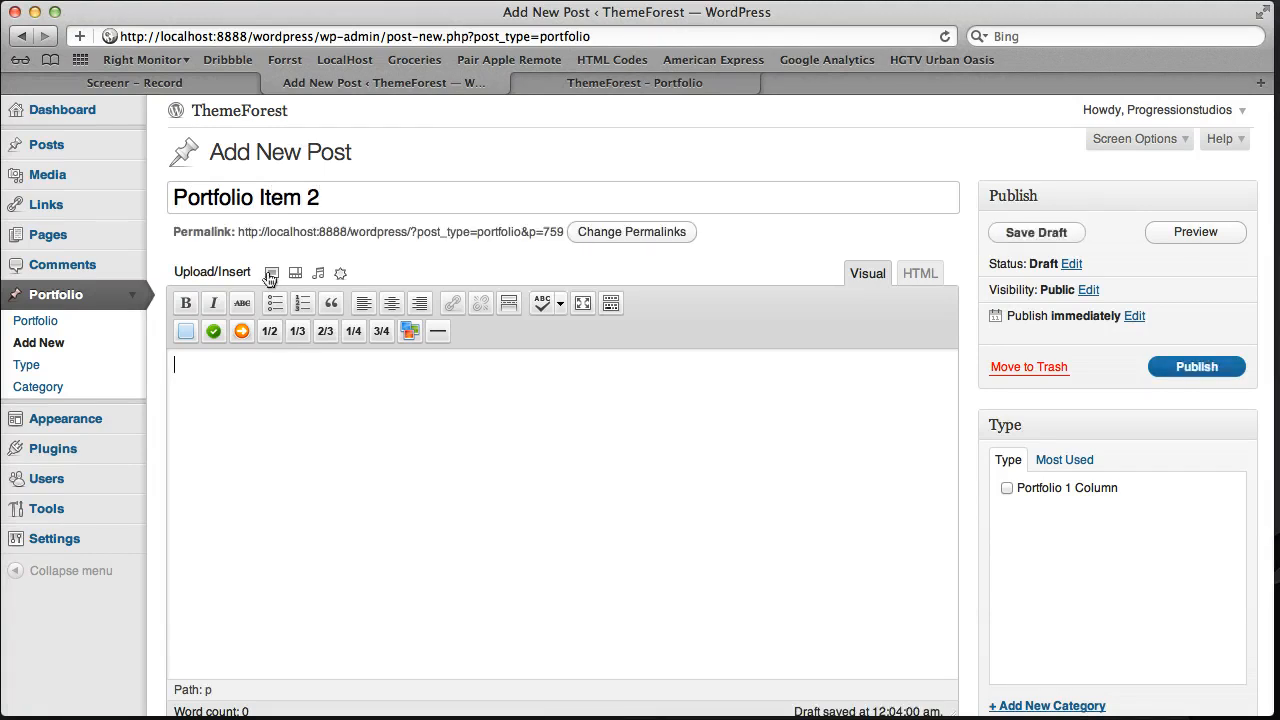
Step: Upload portfolio21.jpg from the computer to the media library without inserting it
{"action": "left_click", "coordinate": [270, 272]}
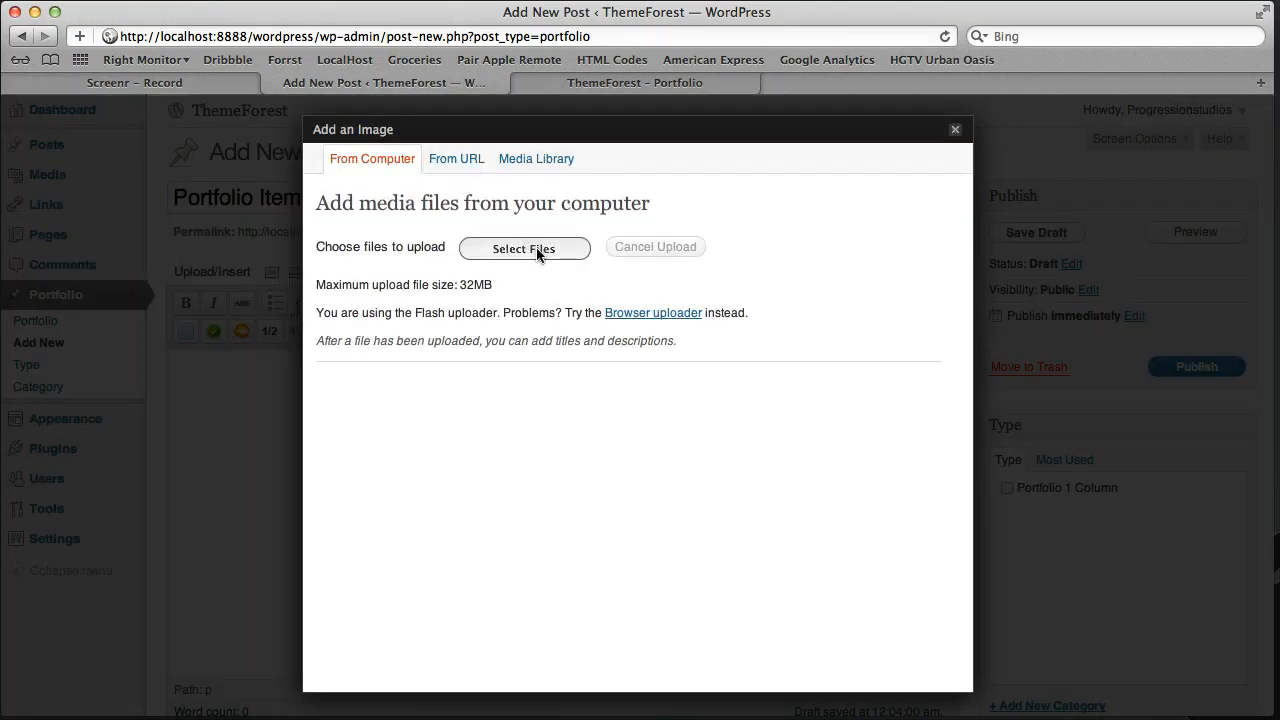
{"action": "left_click", "coordinate": [524, 248]}
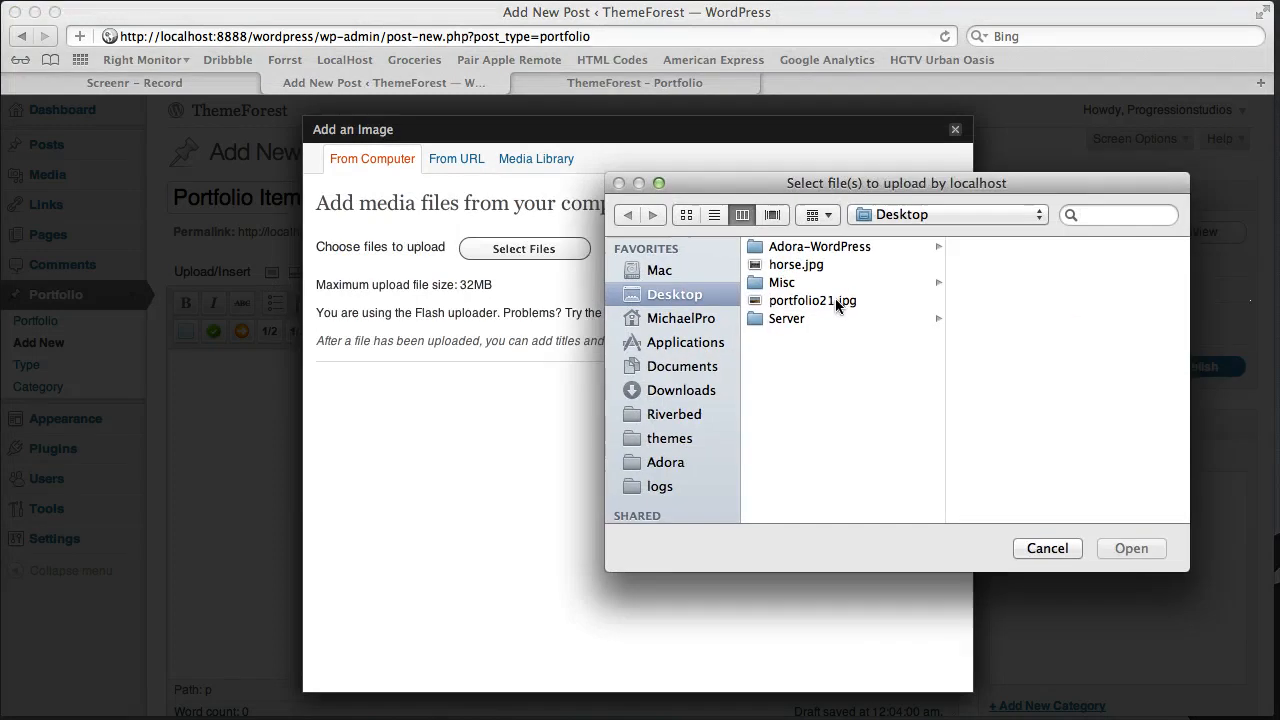
{"action": "double_click", "coordinate": [812, 300]}
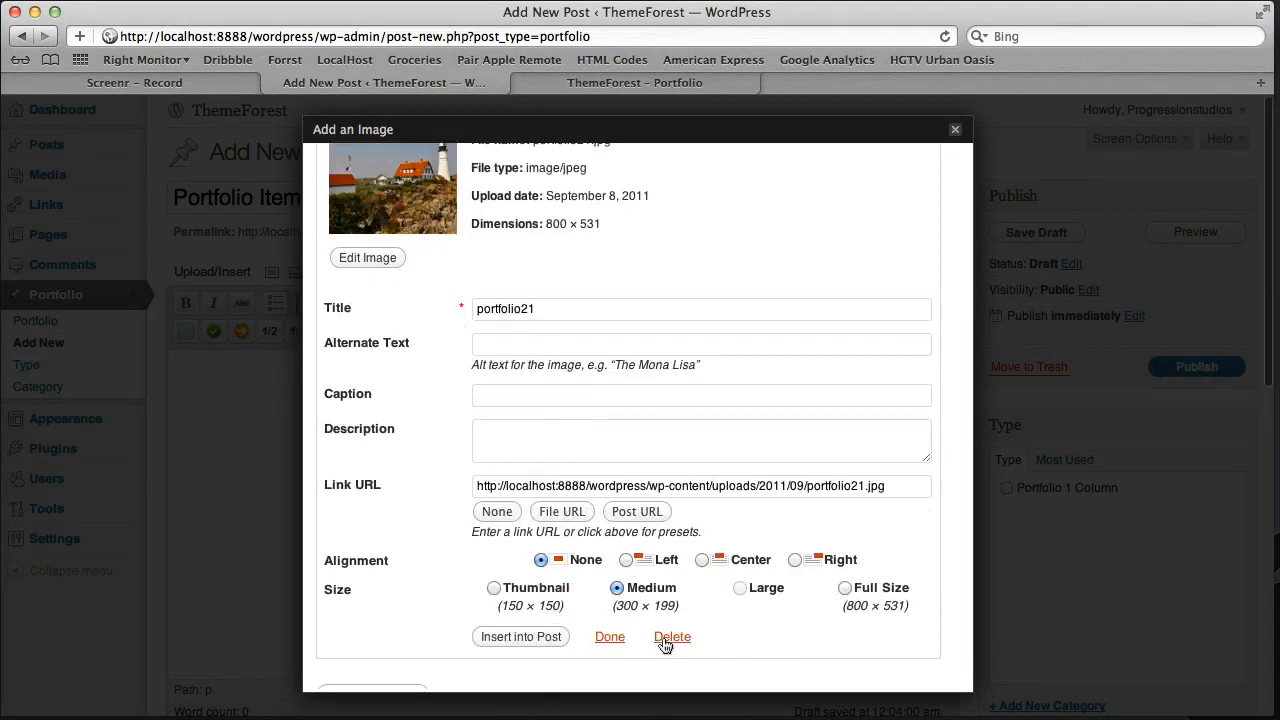
{"action": "left_click", "coordinate": [608, 636]}
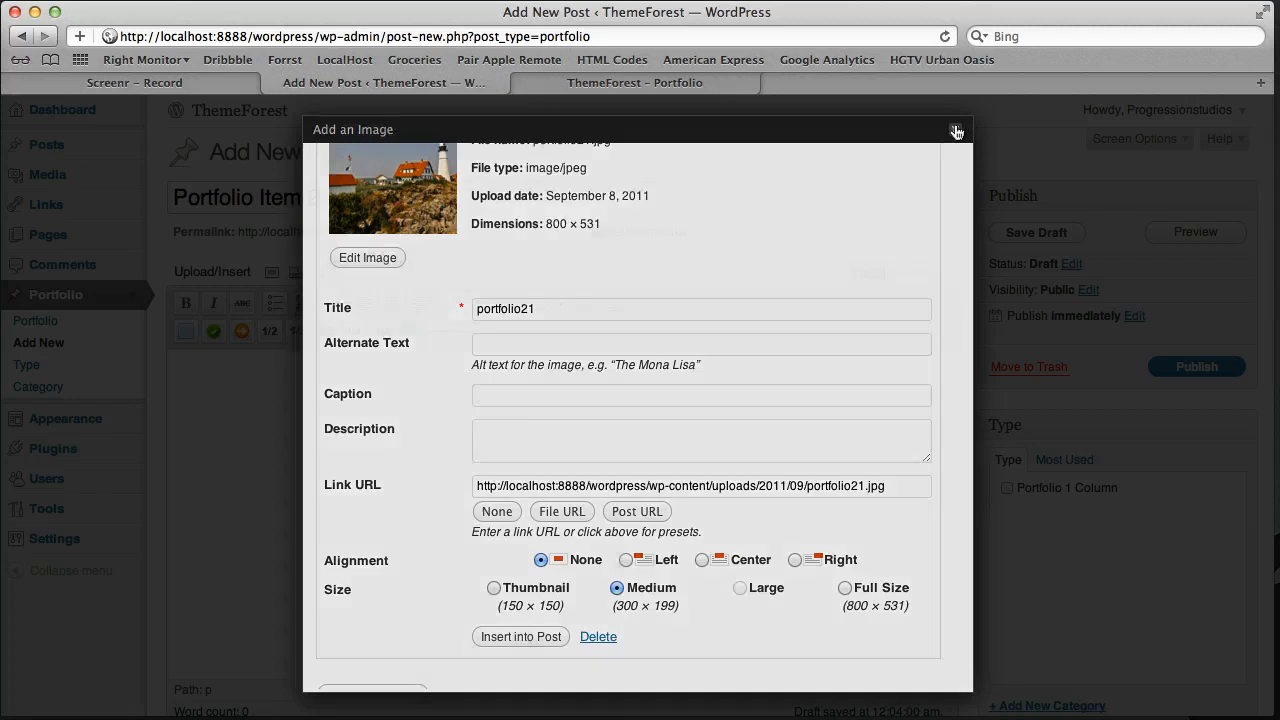
{"action": "left_click", "coordinate": [956, 130]}
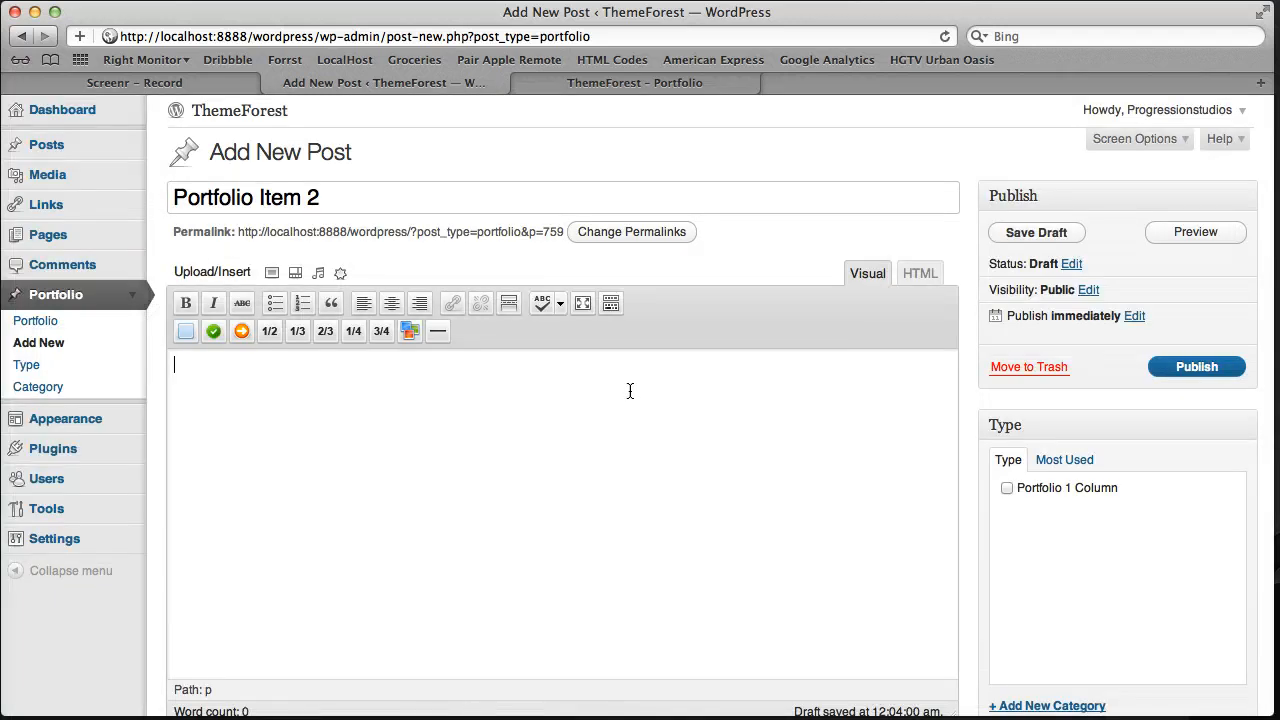
Step: Enter body text 'Text goes here...', tick the Portfolio 1 Column type, and publish the item
{"action": "type", "text": "Text goes here..."}
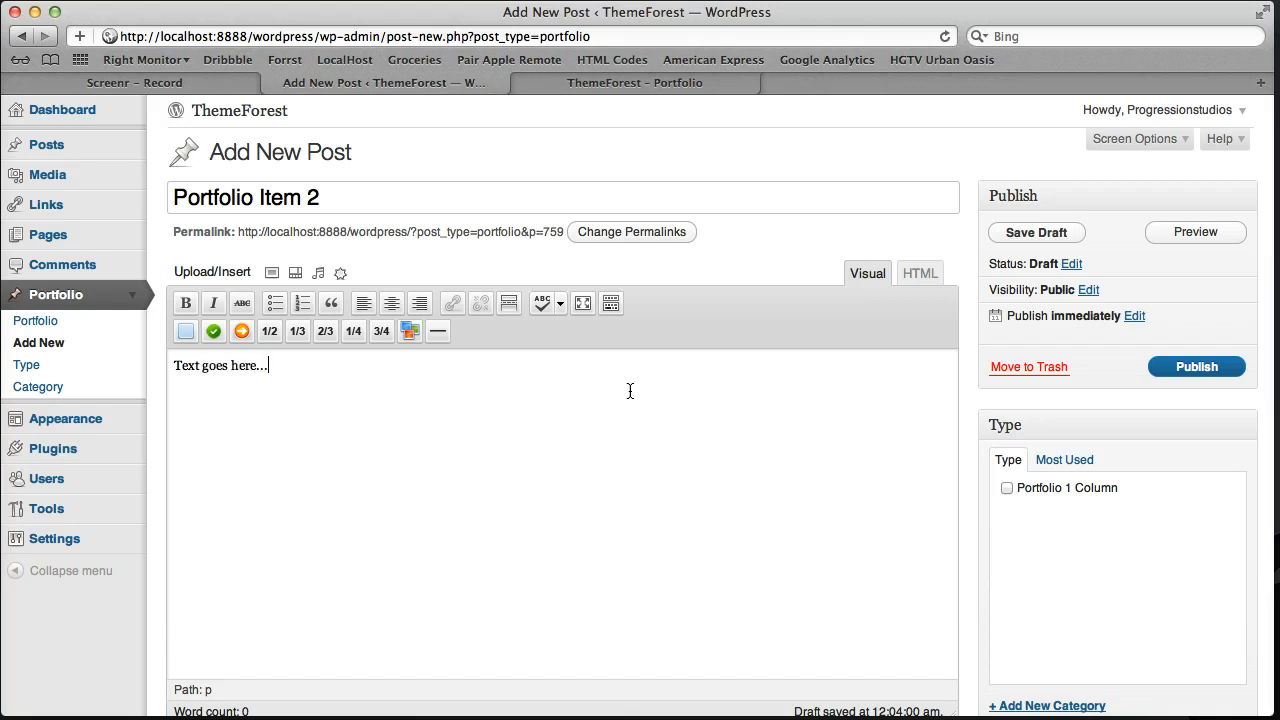
{"action": "scroll", "scroll_direction": "down", "scroll_amount": 3}
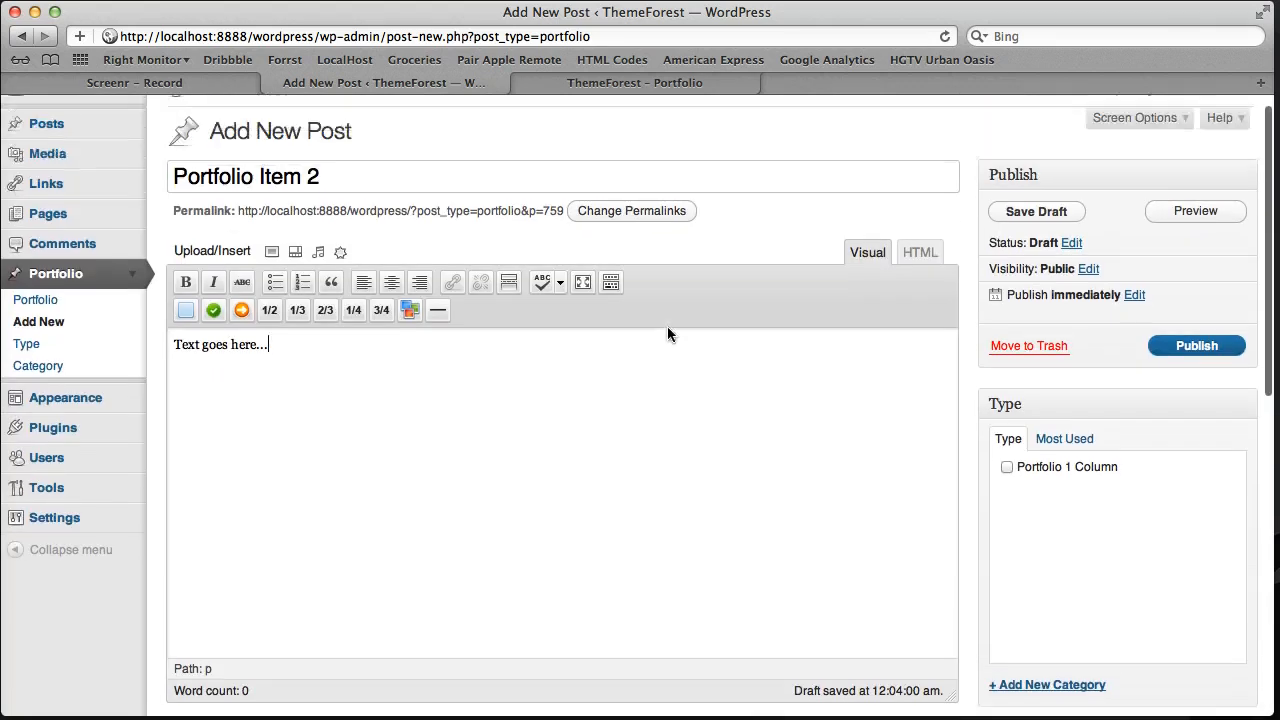
{"action": "mouse_move", "coordinate": [1036, 488]}
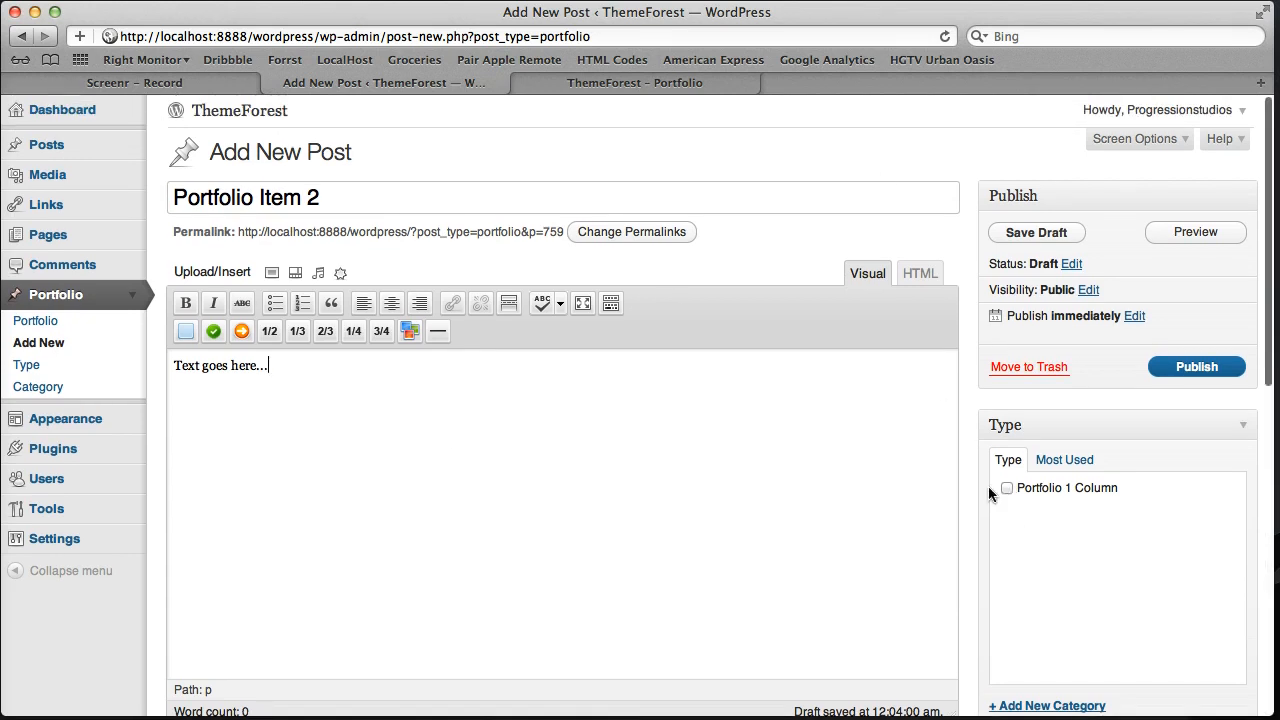
{"action": "left_click", "coordinate": [1008, 488]}
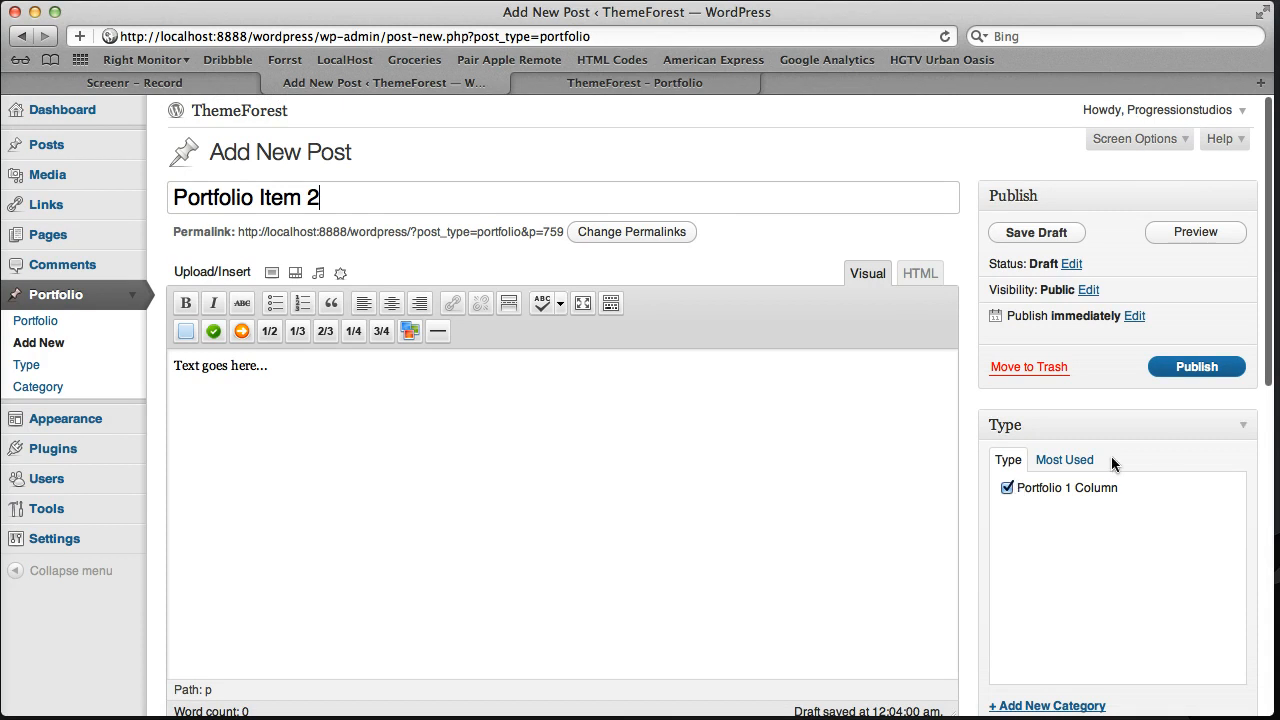
{"action": "left_click", "coordinate": [1196, 366]}
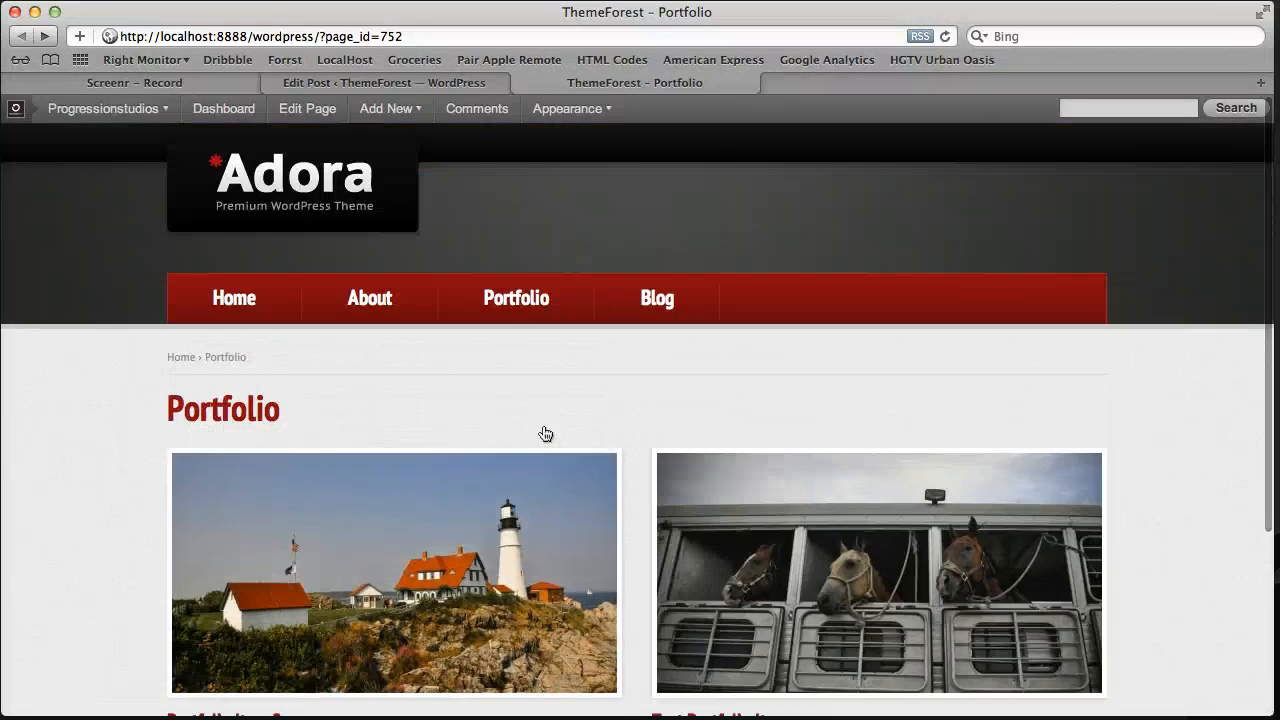
Step: Add a new portfolio type 'Another Type' in the Type box and update Portfolio Item 2 with it
{"action": "scroll", "scroll_direction": "down", "scroll_amount": 3}
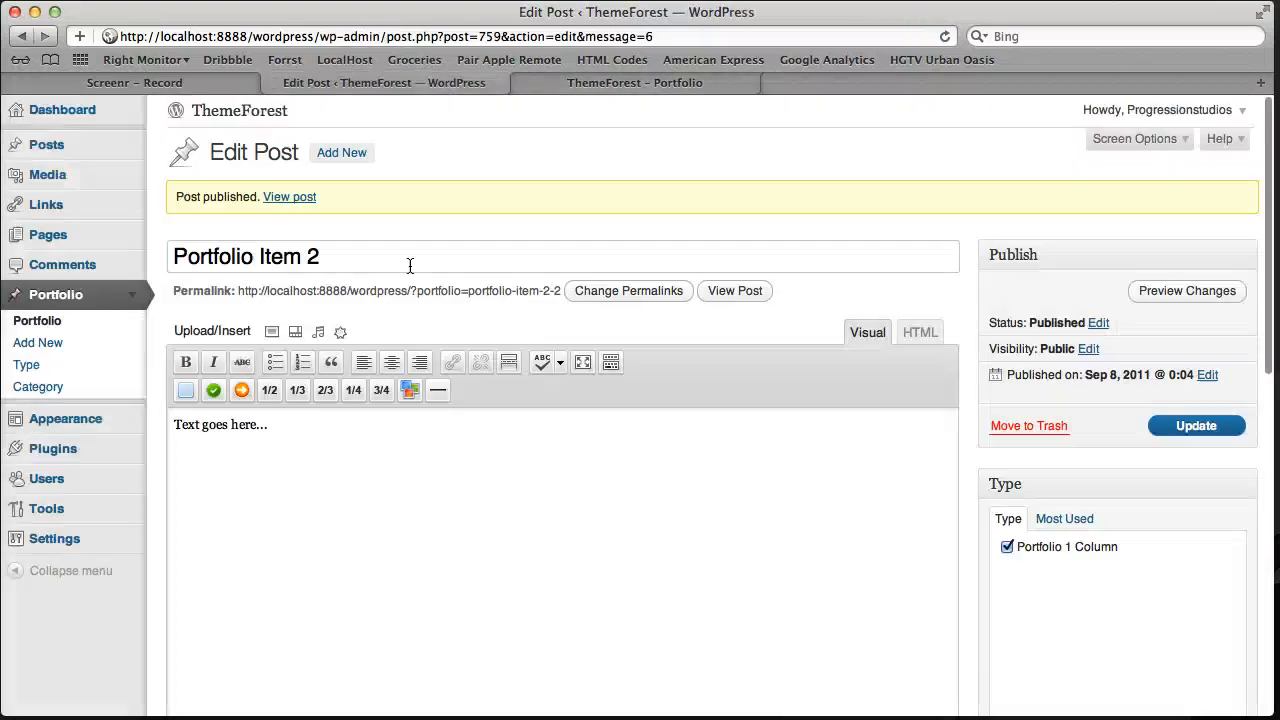
{"action": "mouse_move", "coordinate": [498, 410]}
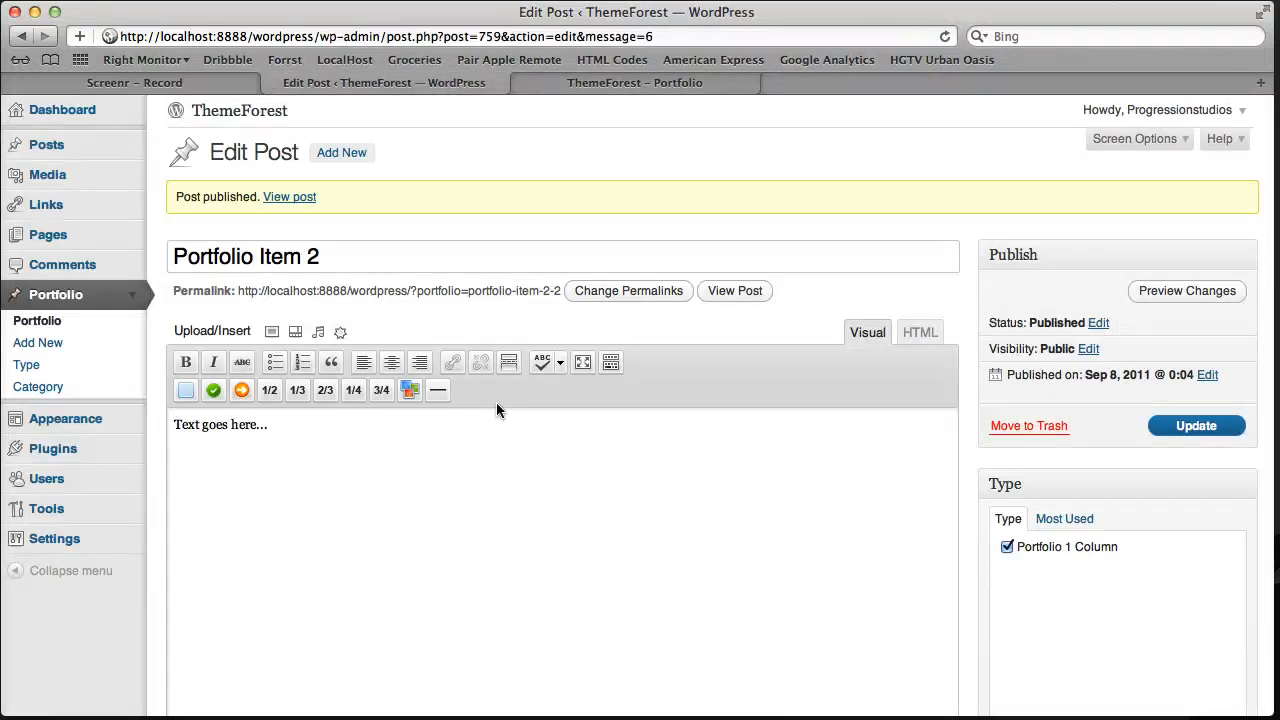
{"action": "scroll", "scroll_direction": "down", "scroll_amount": 3}
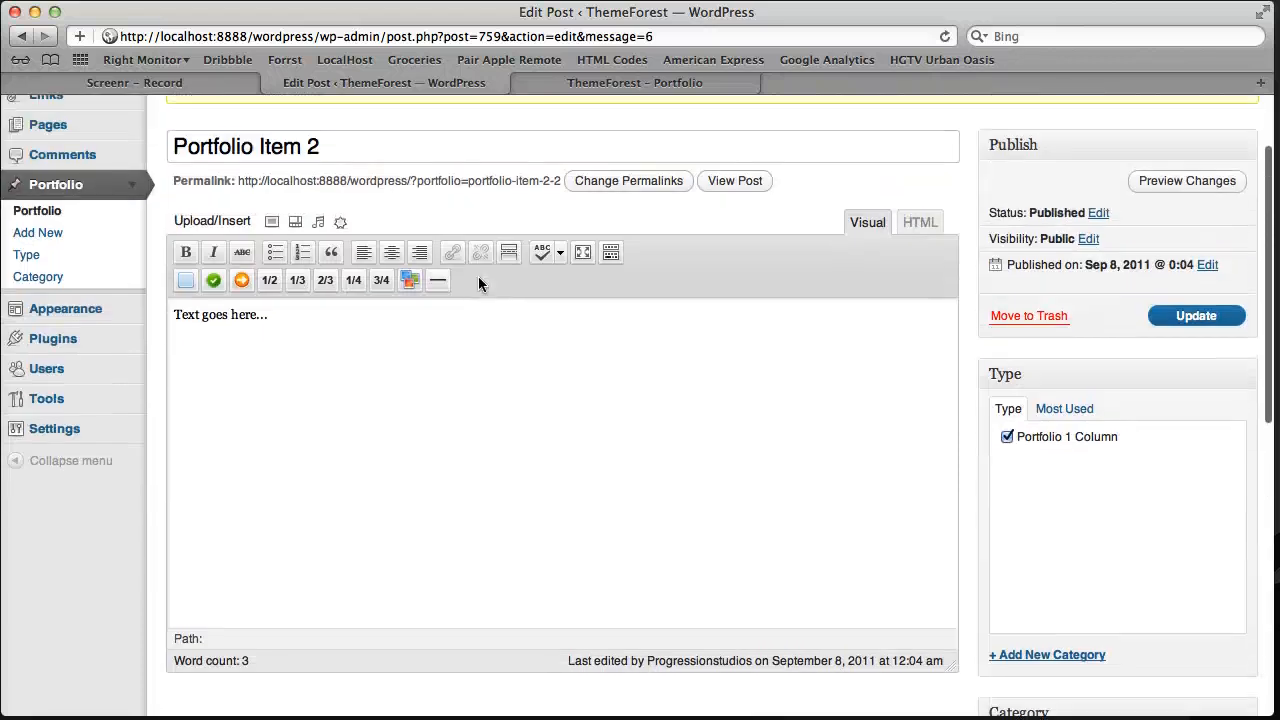
{"action": "scroll", "scroll_direction": "down", "scroll_amount": 3}
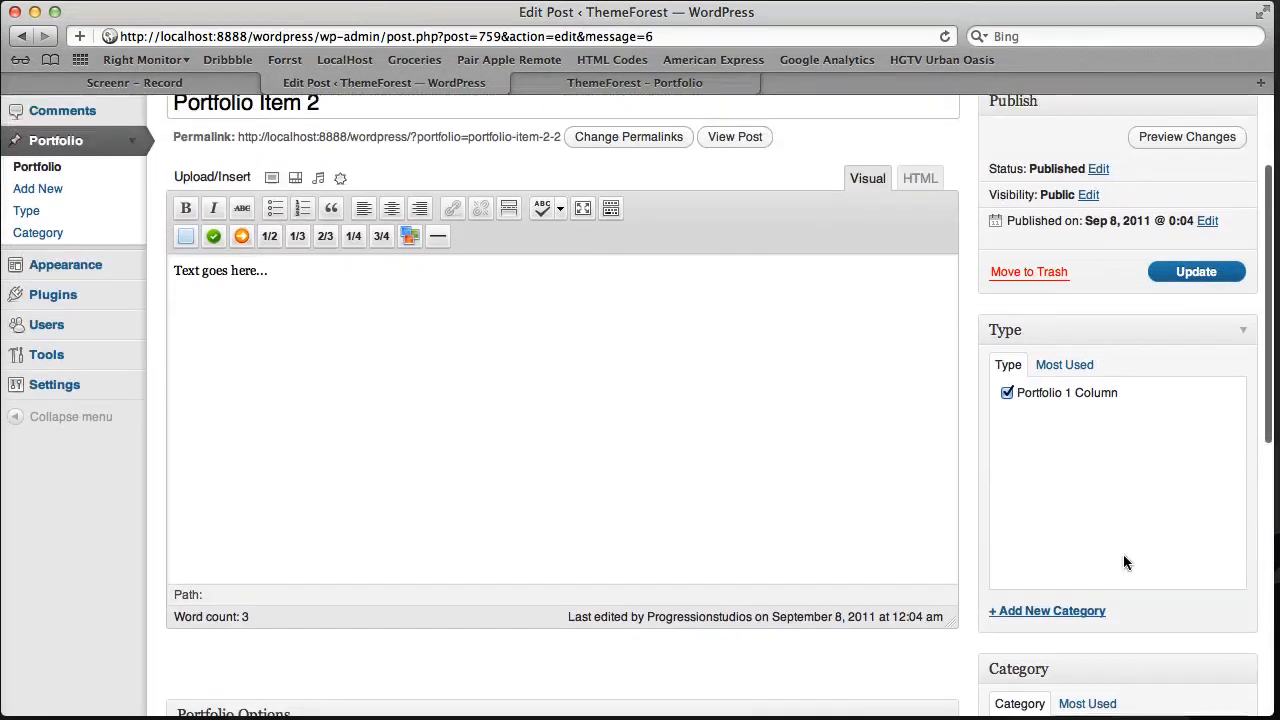
{"action": "left_click", "coordinate": [1046, 610]}
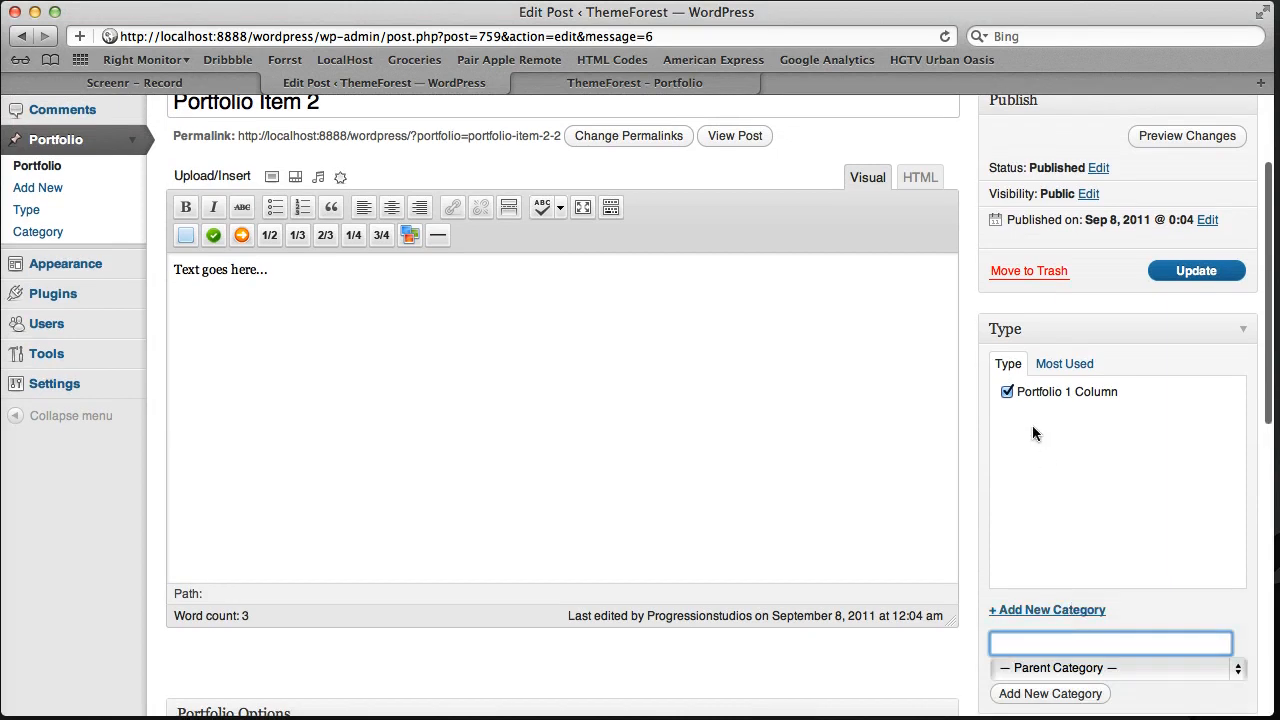
{"action": "scroll", "scroll_direction": "down", "scroll_amount": 3}
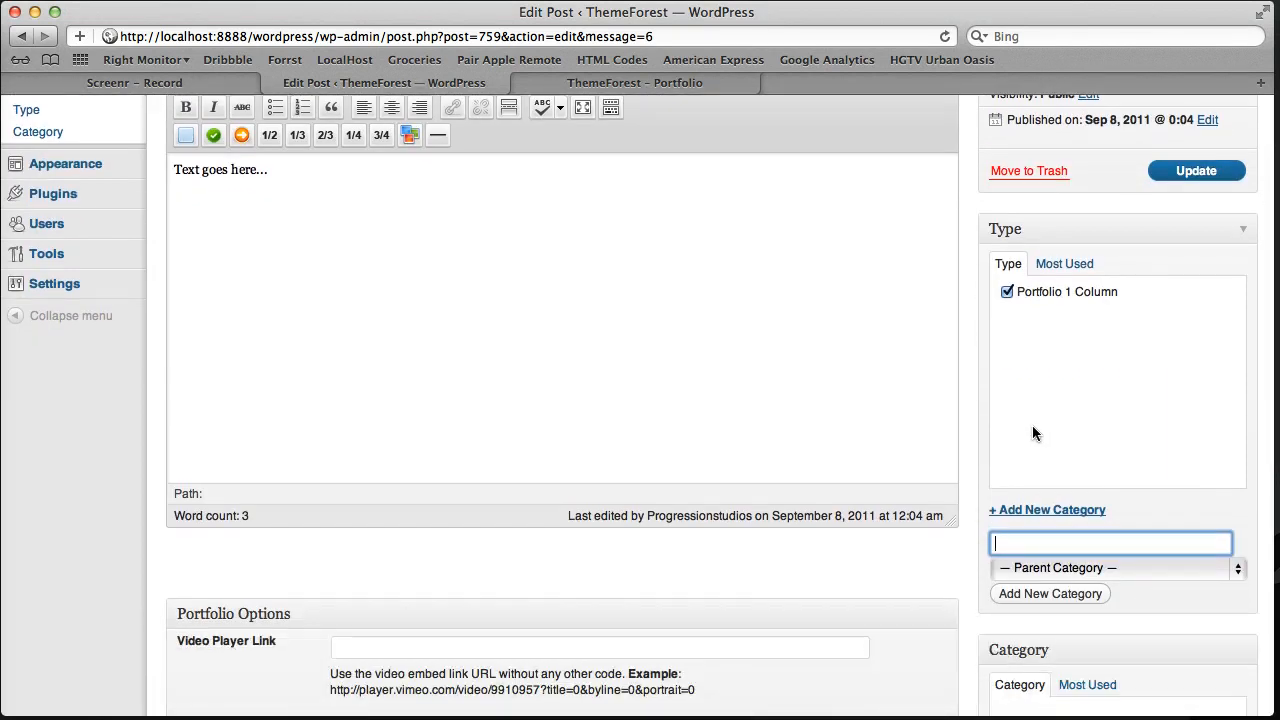
{"action": "type", "text": "Another T"}
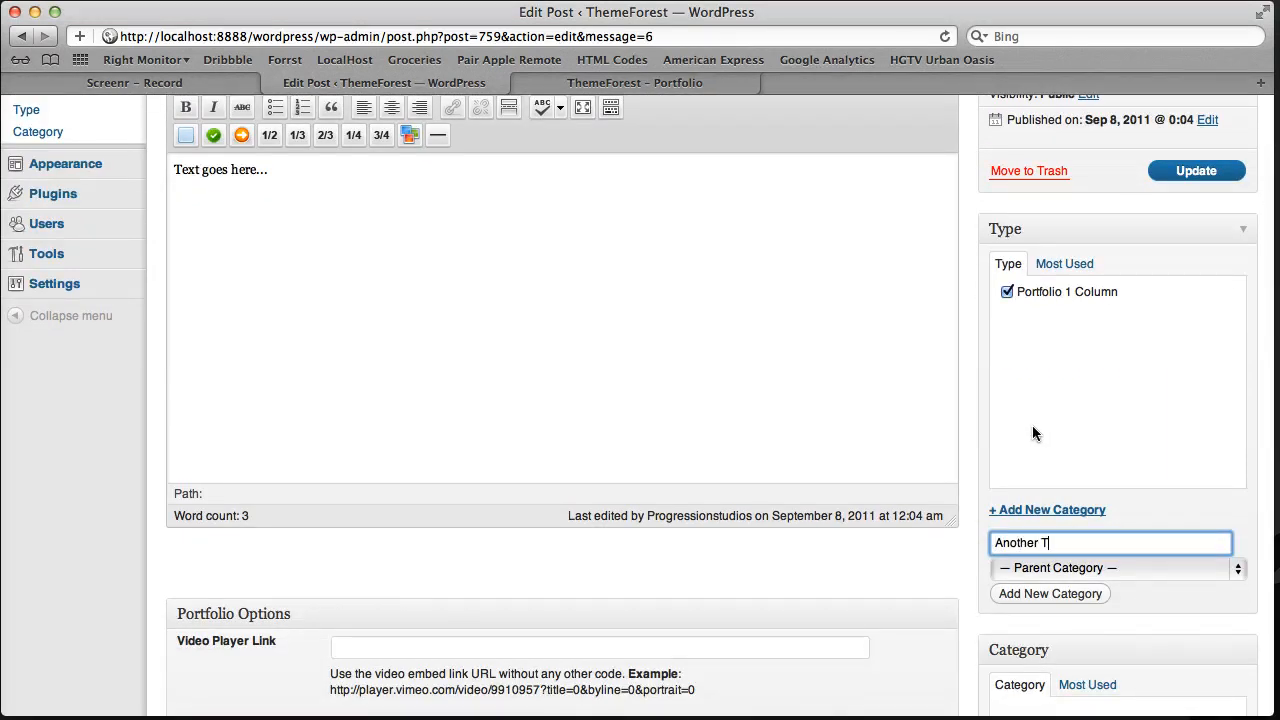
{"action": "type", "text": "ype"}
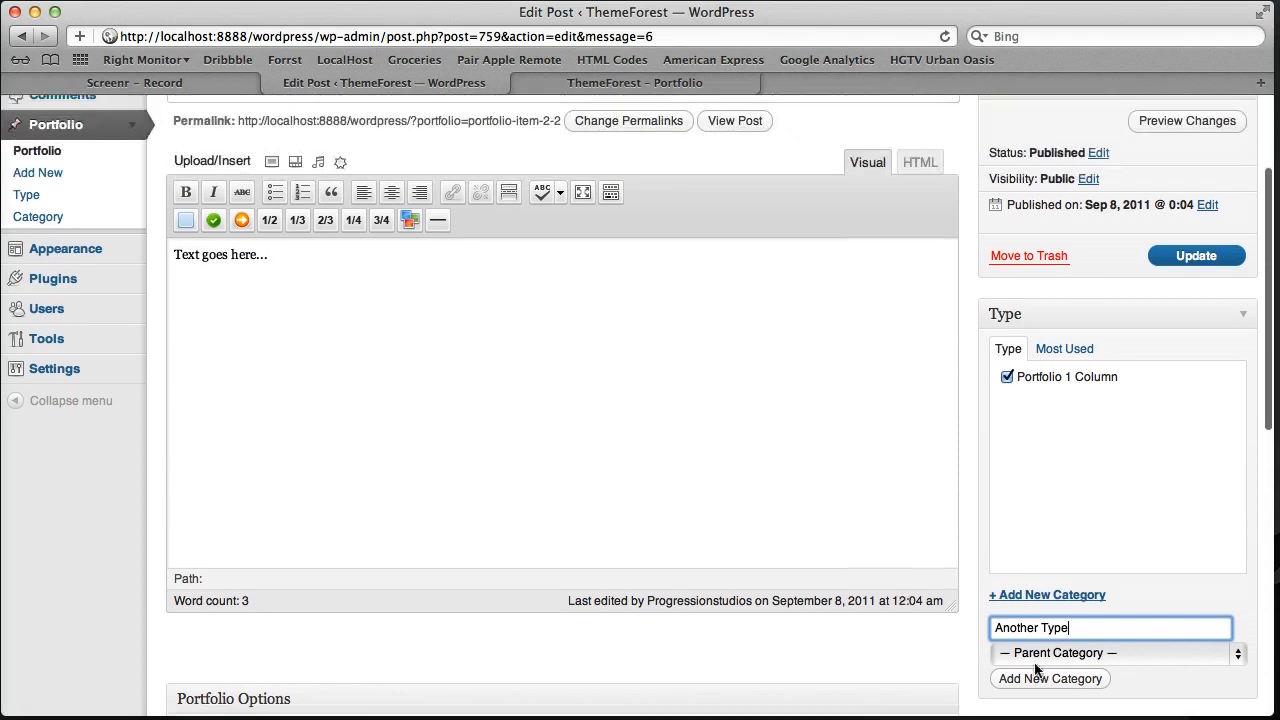
{"action": "left_click", "coordinate": [1048, 678]}
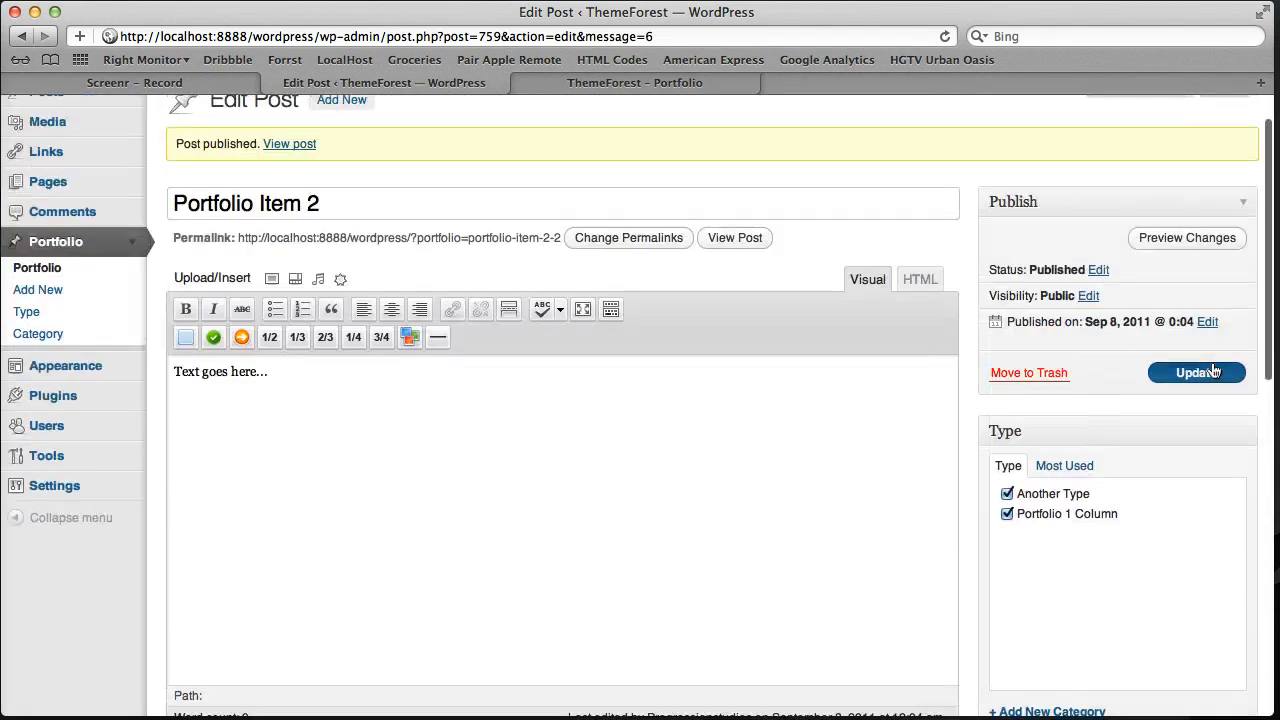
{"action": "left_click", "coordinate": [1196, 372]}
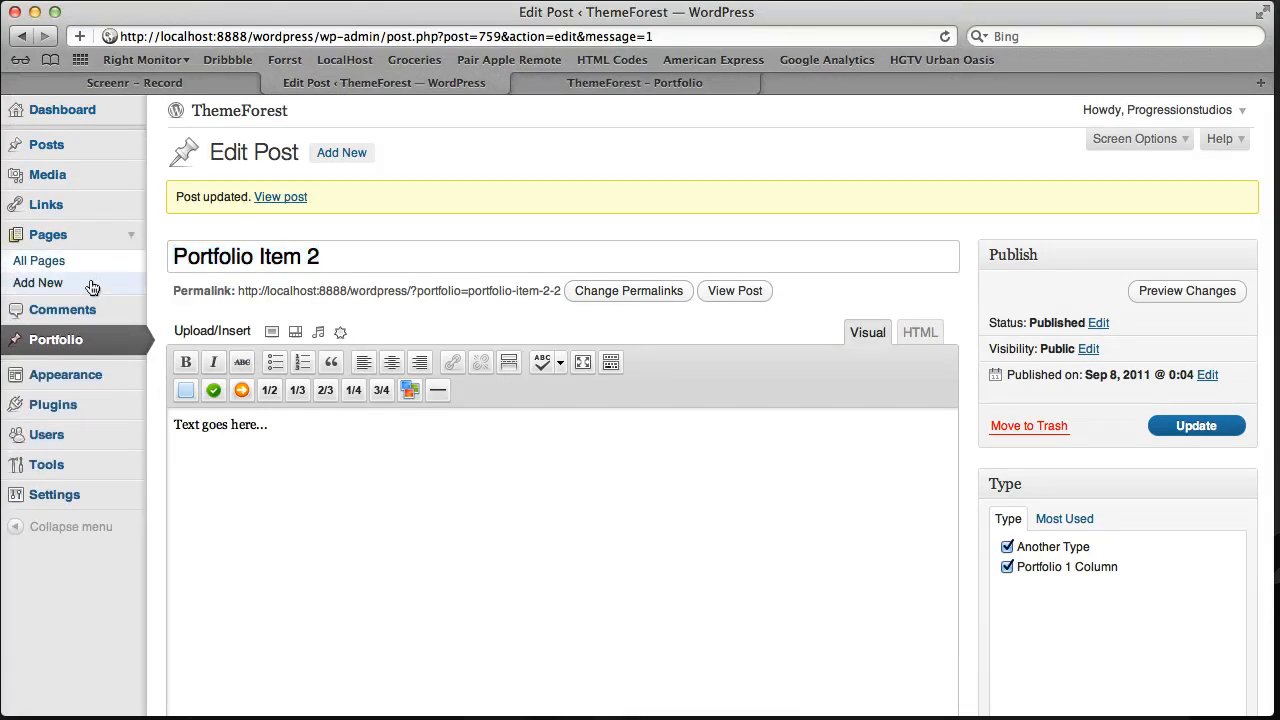
Step: Add a new page and title it 'Portfolio Page 2'
{"action": "left_click", "coordinate": [36, 282]}
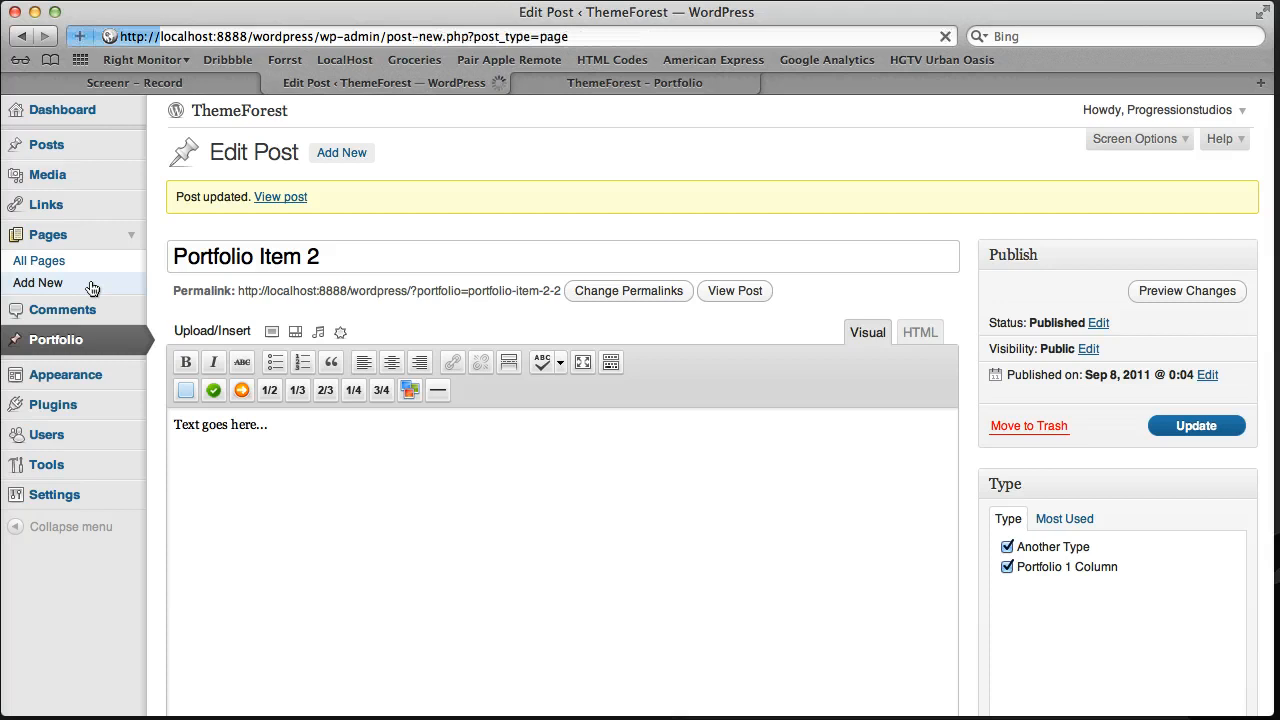
{"action": "left_click", "coordinate": [38, 282]}
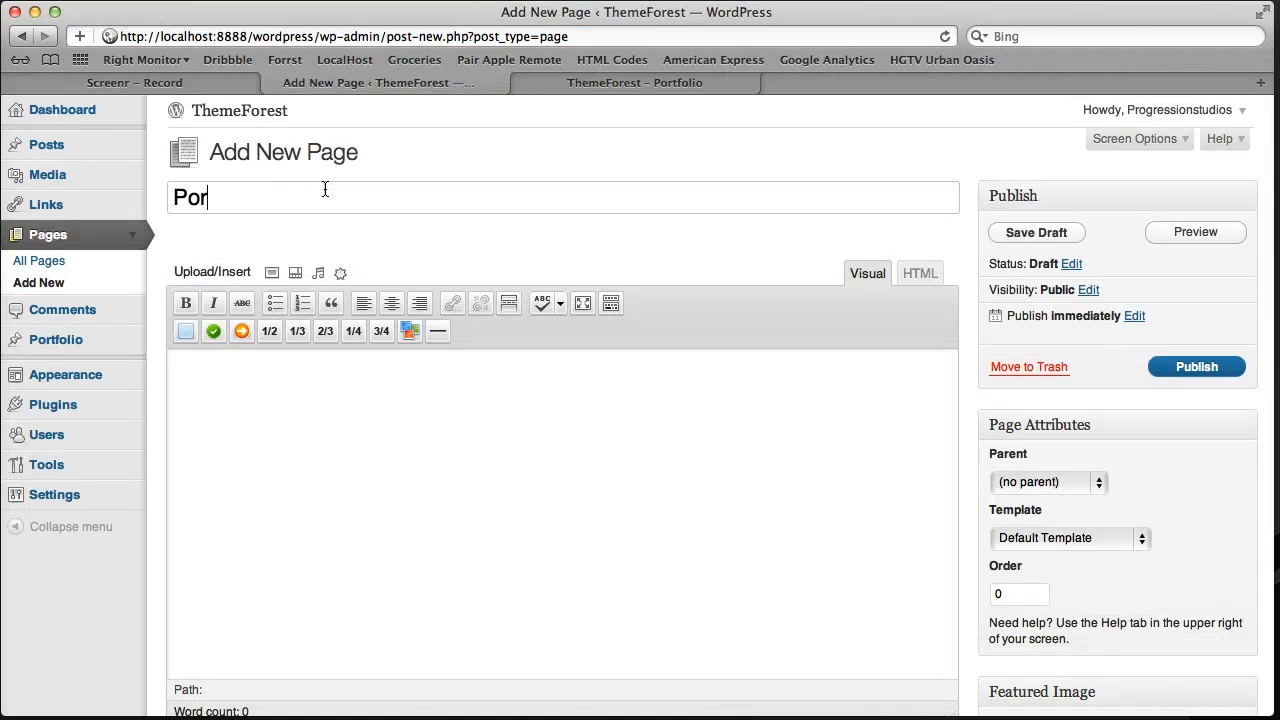
{"action": "type", "text": "tfolio Page"}
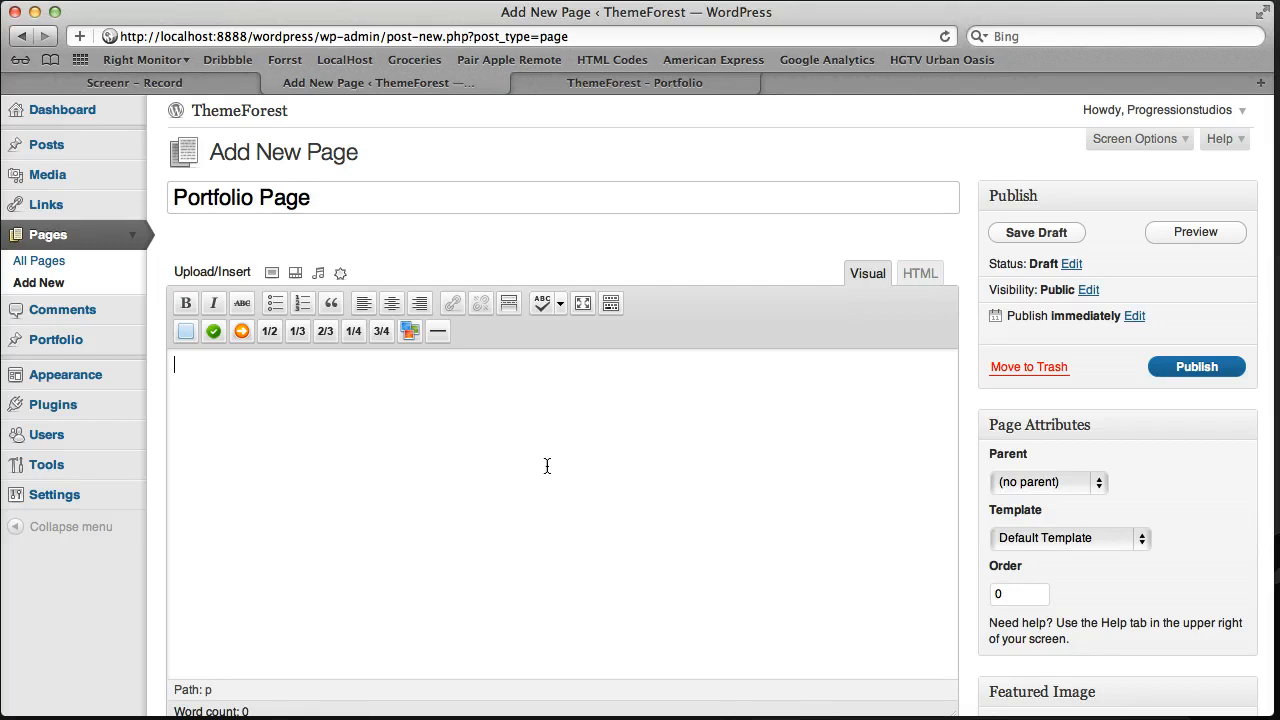
{"action": "left_click", "coordinate": [1036, 232]}
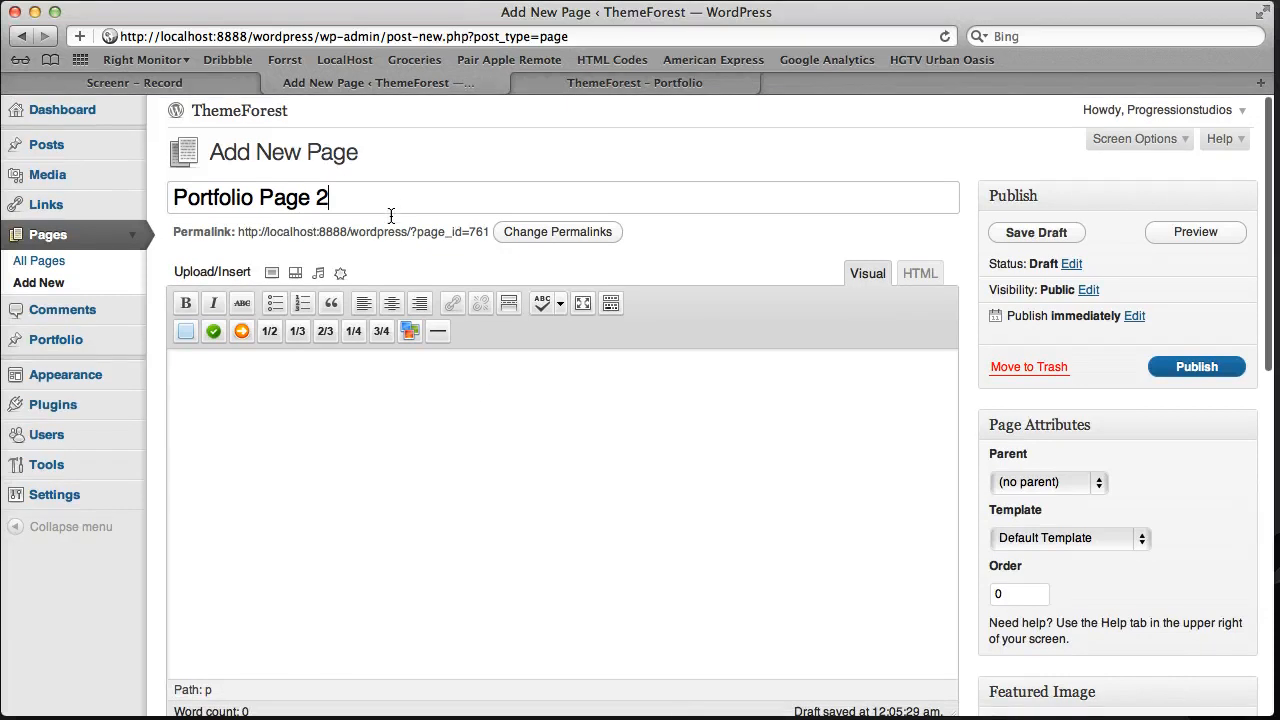
Step: Set the page's Portfolio Type dropdown to Another Type
{"action": "scroll", "scroll_direction": "down", "scroll_amount": 3}
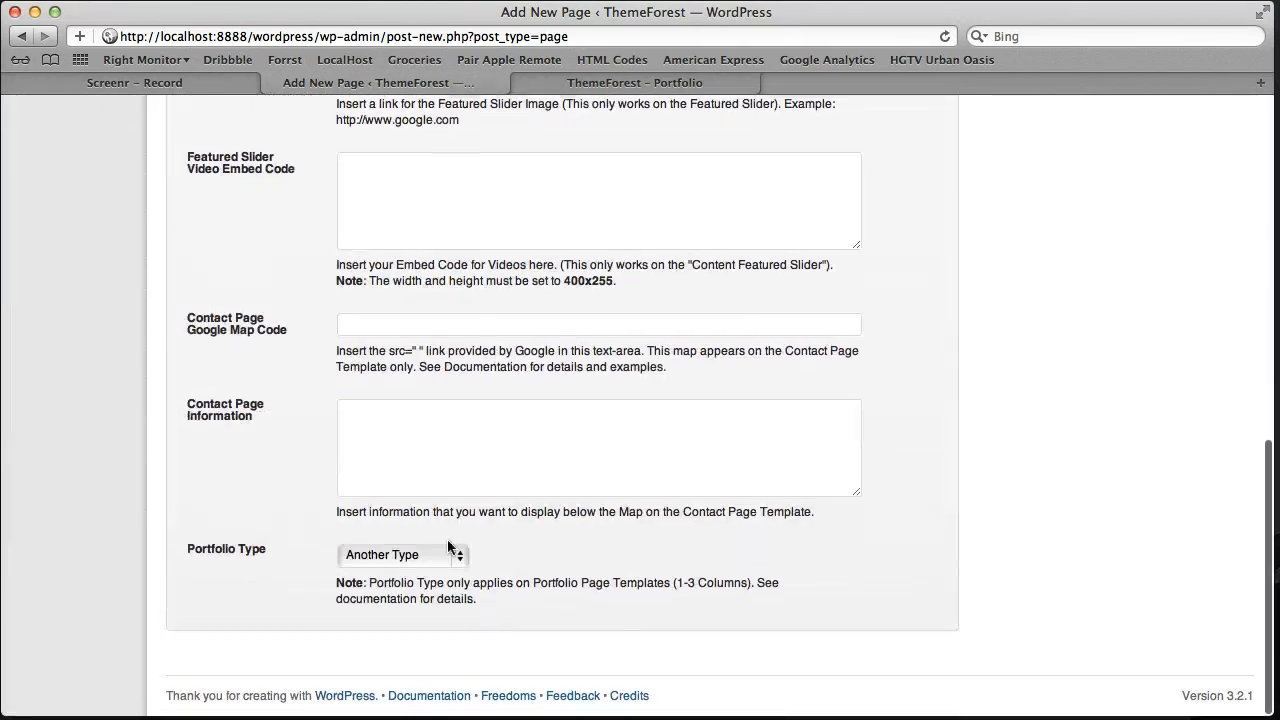
{"action": "left_click", "coordinate": [400, 554]}
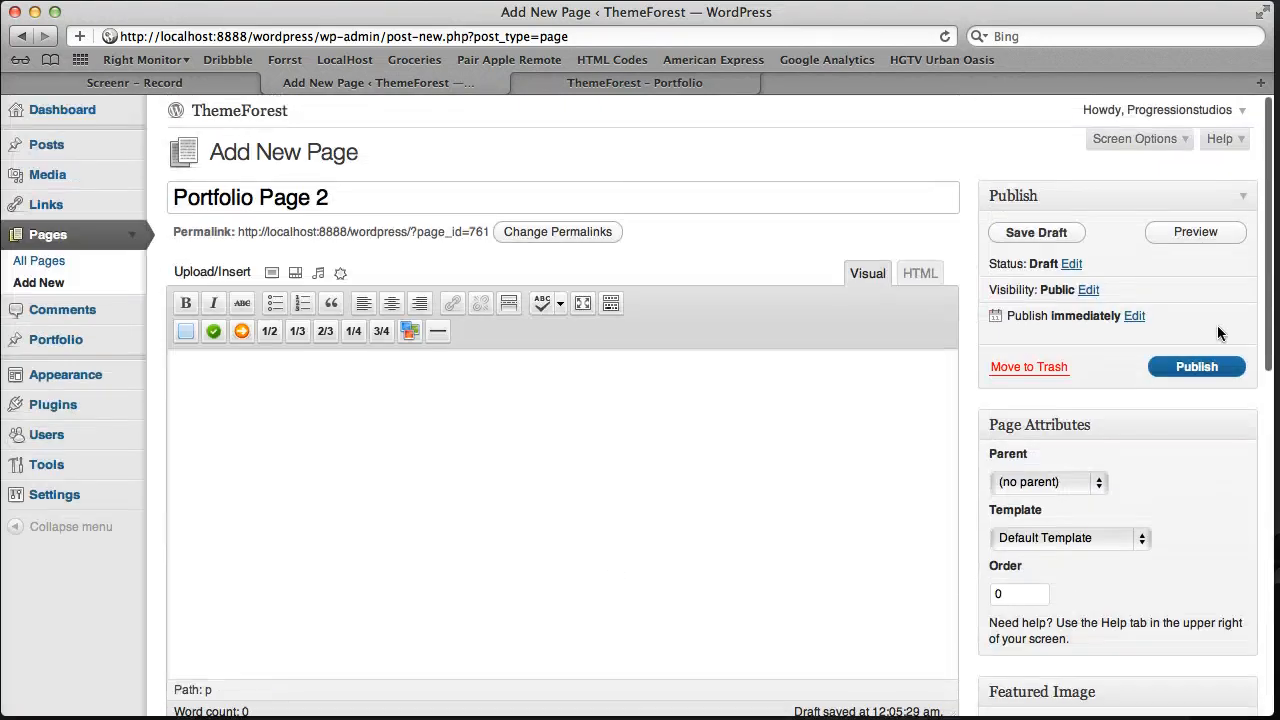
Step: Publish Portfolio Page 2 and view the live page in a new tab
{"action": "left_click", "coordinate": [1196, 366]}
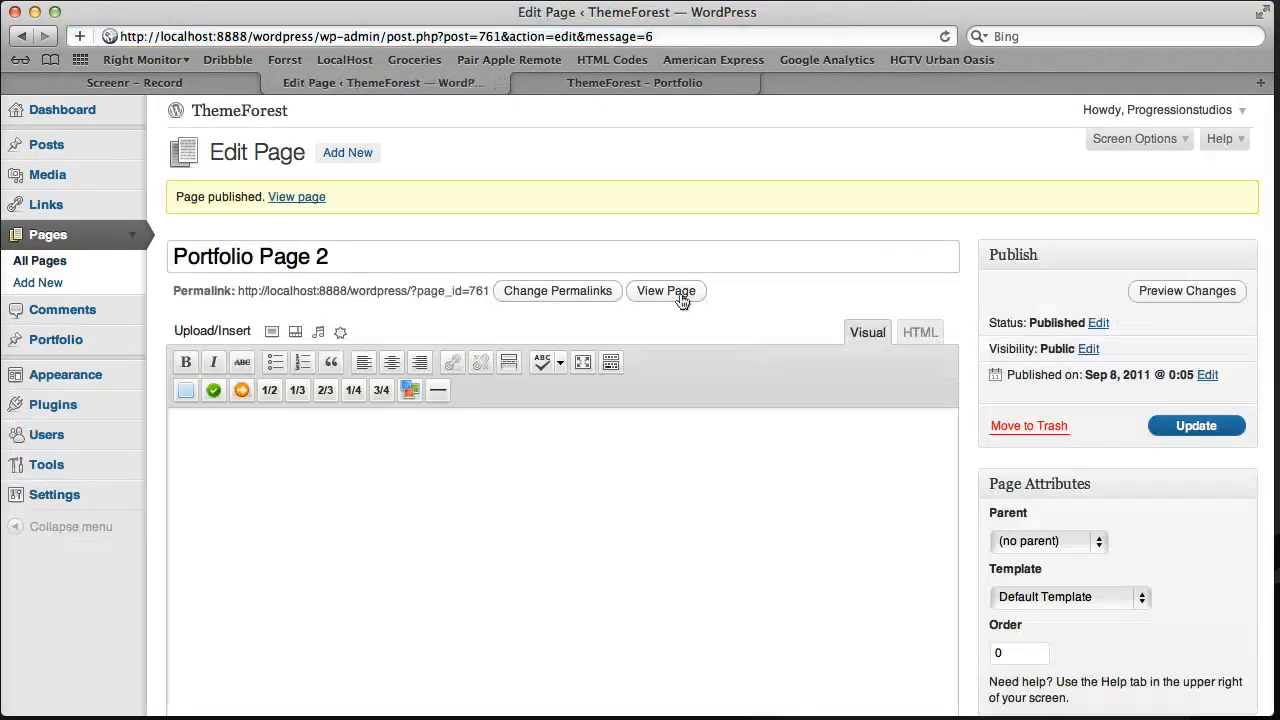
{"action": "left_click", "coordinate": [664, 292]}
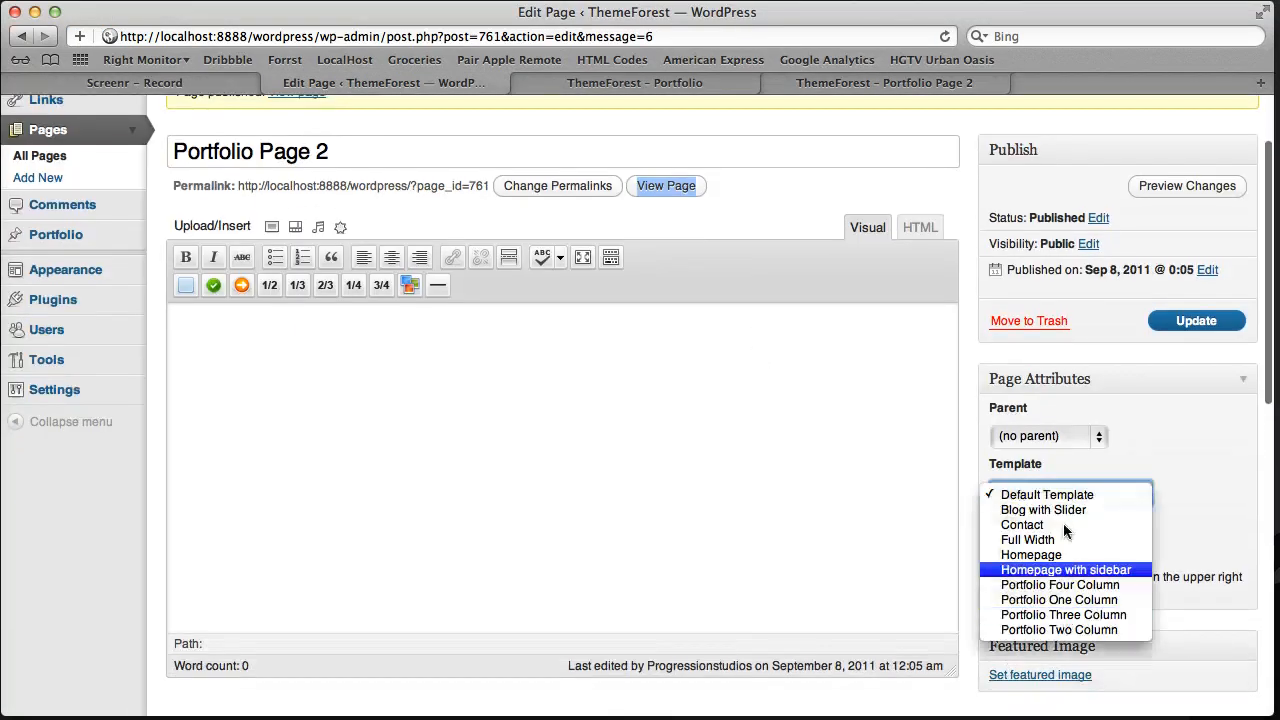
{"action": "mouse_move", "coordinate": [1064, 614]}
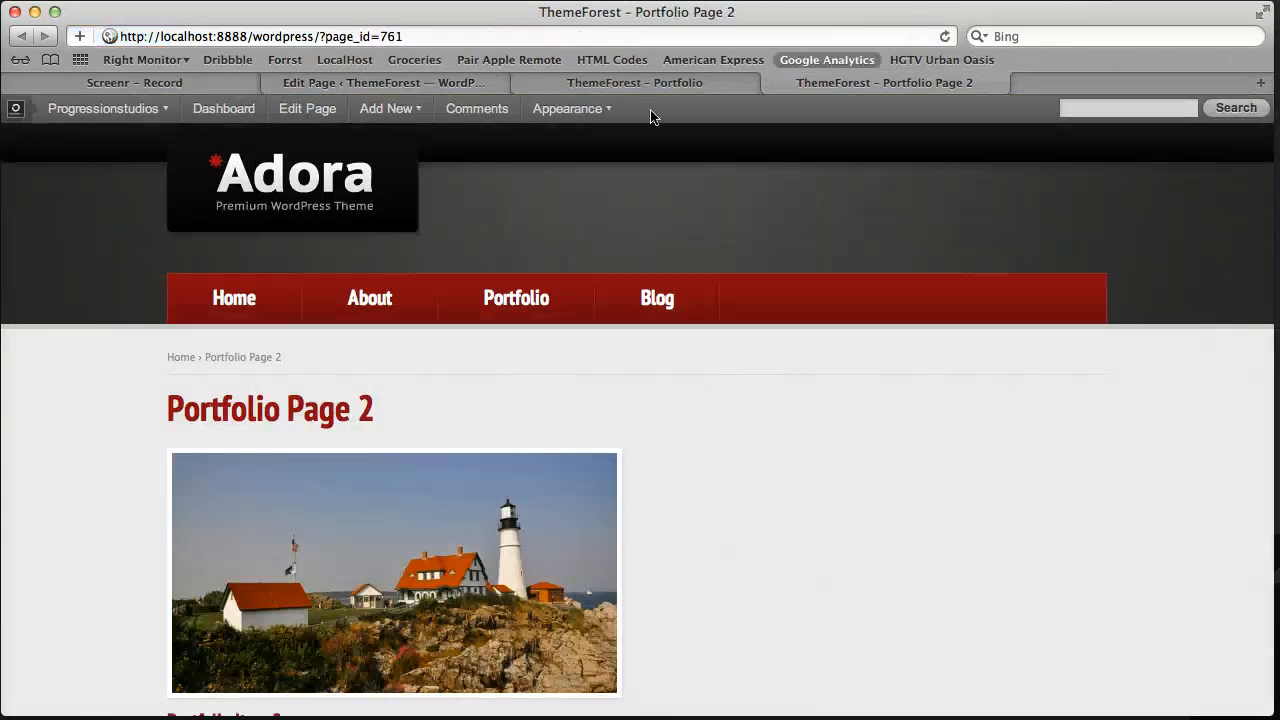
Step: Apply the Portfolio Two Column template to Portfolio Page 2 and update it
{"action": "scroll", "scroll_direction": "down", "scroll_amount": 3}
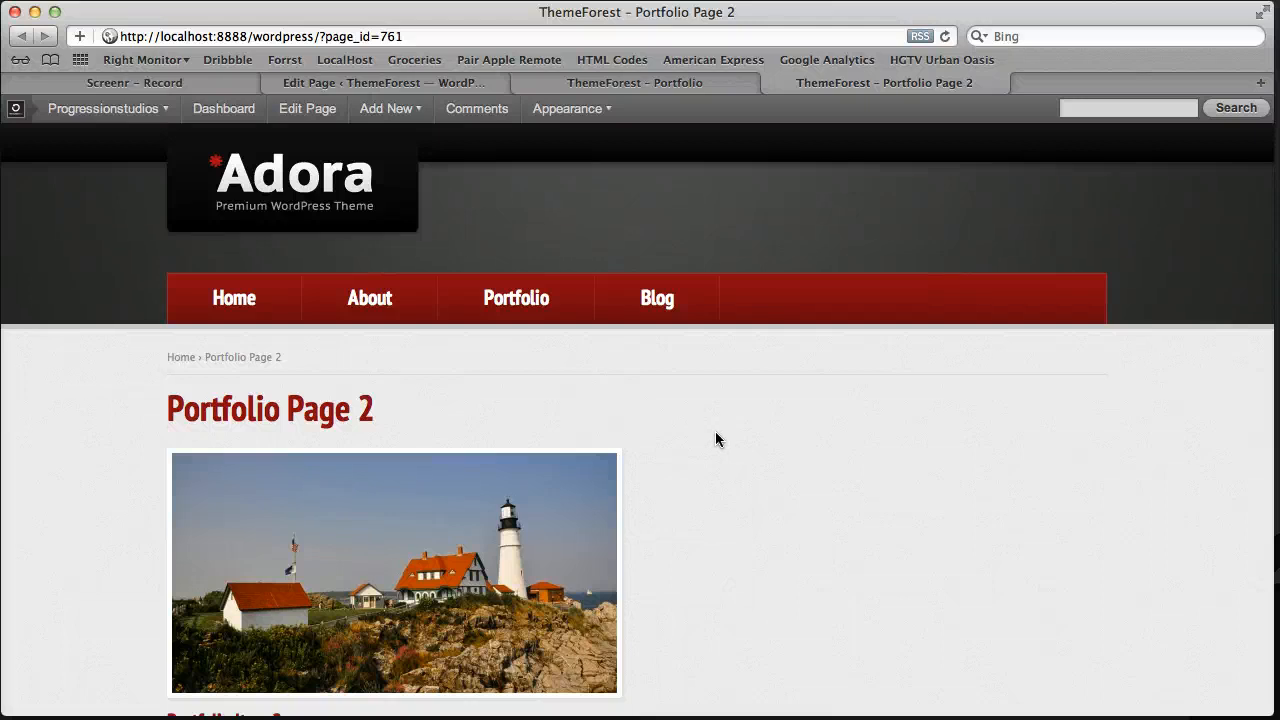
{"action": "scroll", "scroll_direction": "down", "scroll_amount": 3}
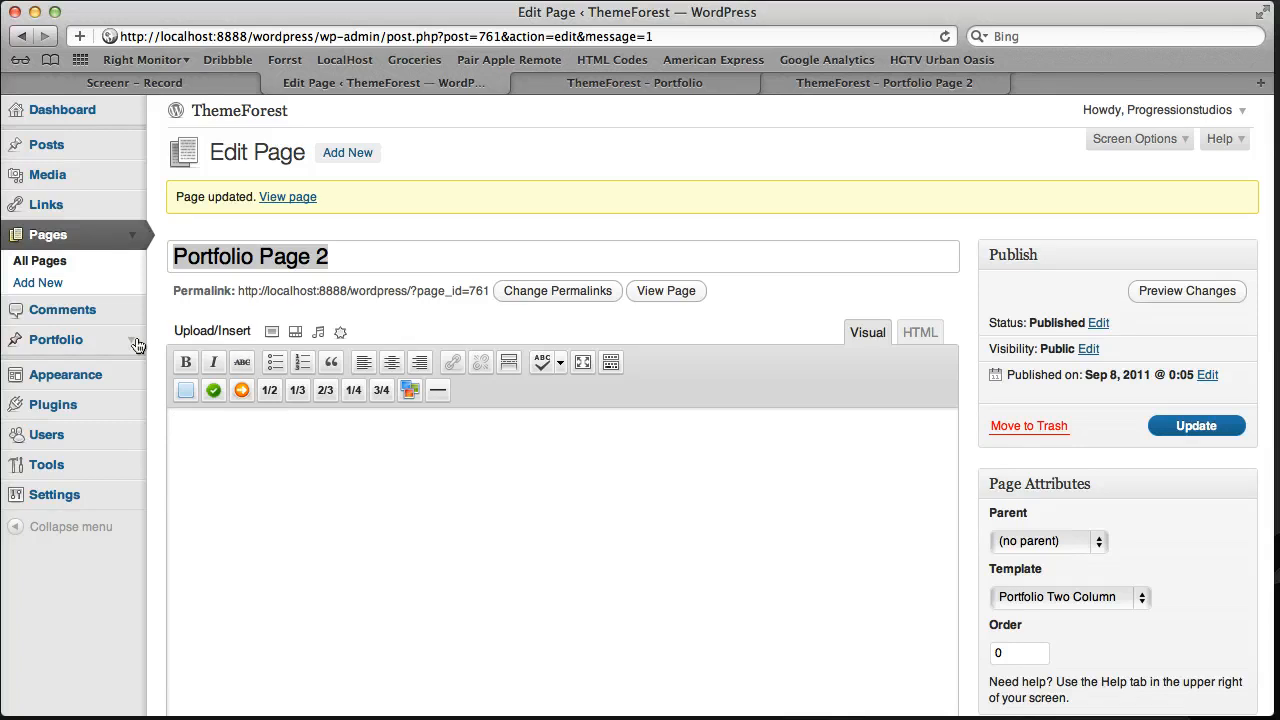
Step: Show the portfolio Type list with Another Type and Portfolio 1 Column
{"action": "left_click", "coordinate": [56, 340]}
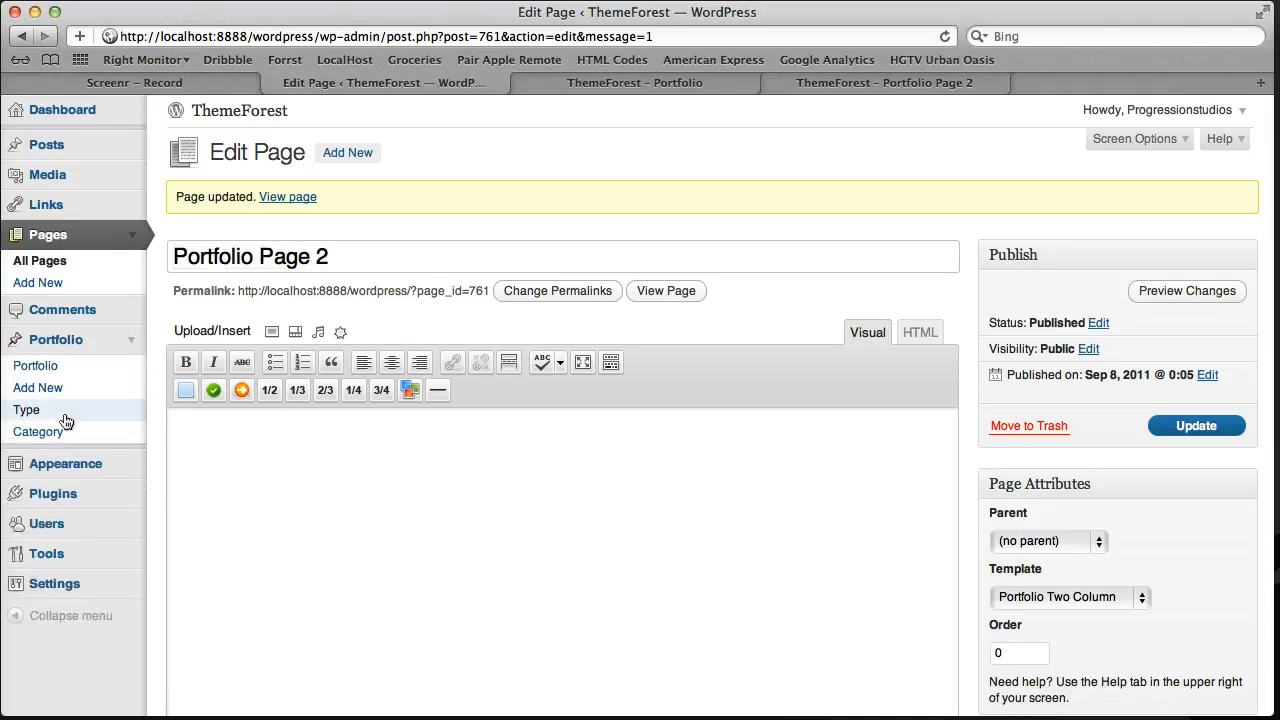
{"action": "left_click", "coordinate": [26, 408]}
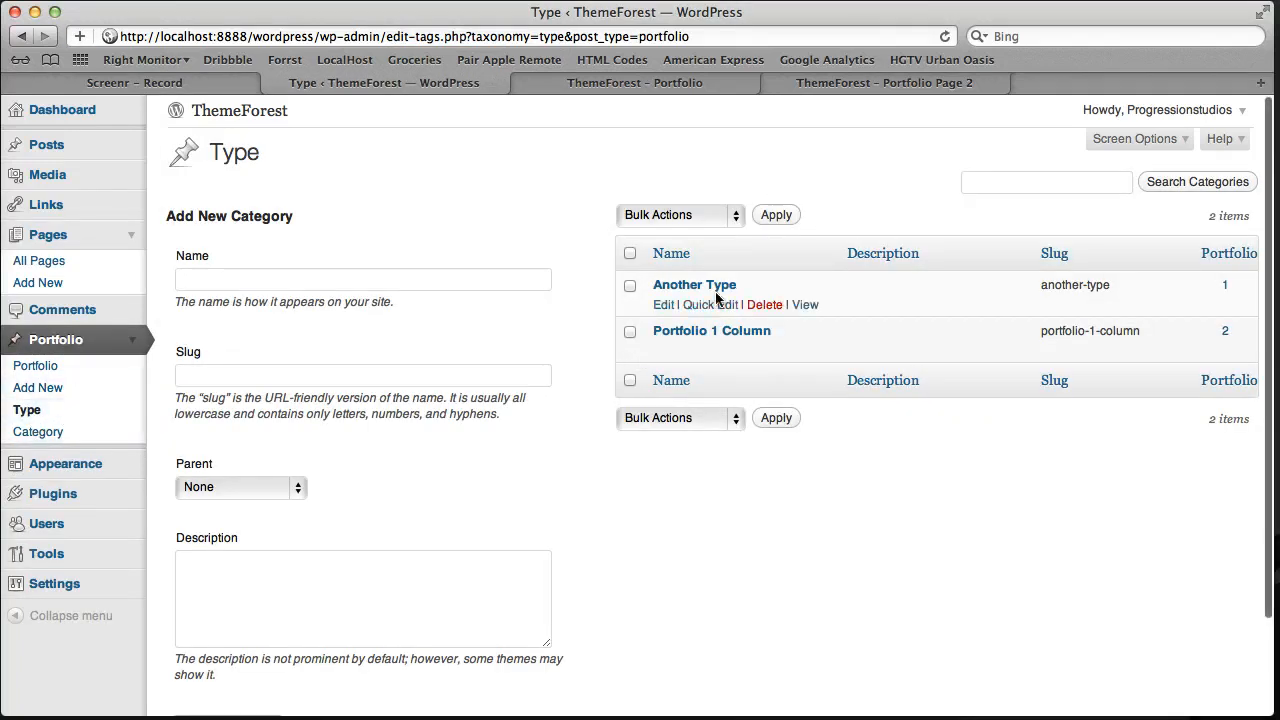
{"action": "mouse_move", "coordinate": [552, 370]}
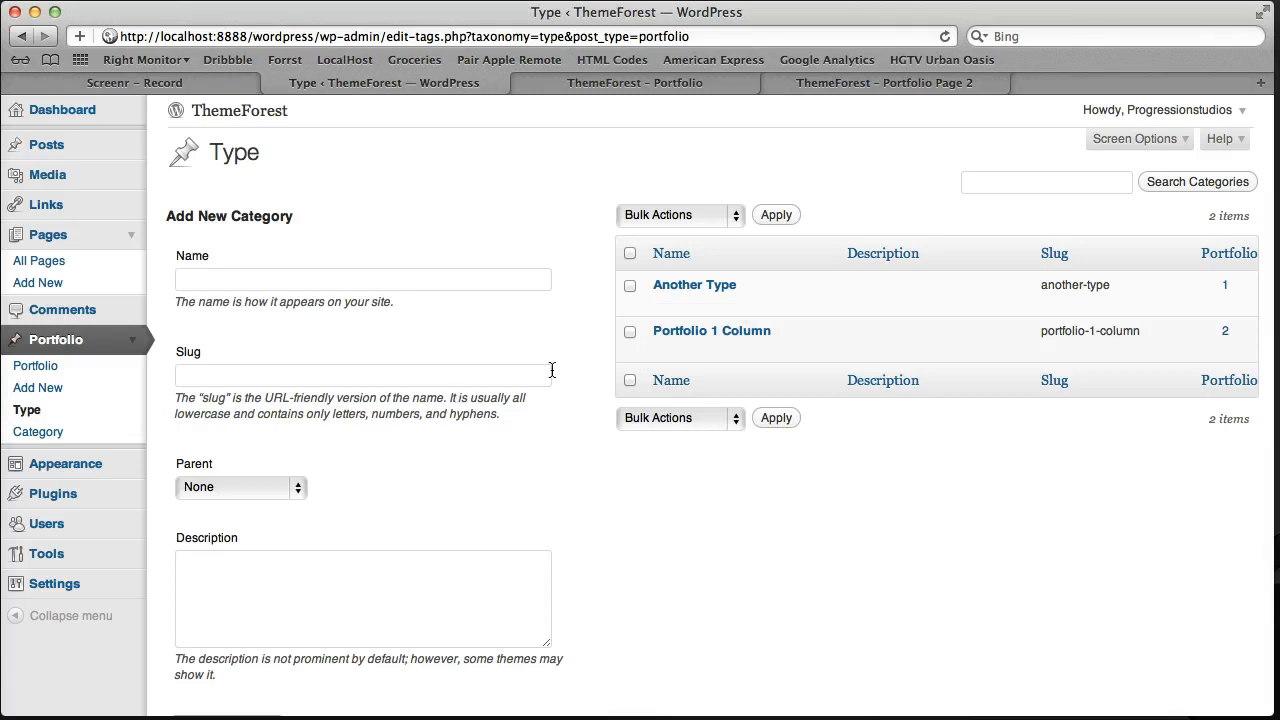
{"action": "mouse_move", "coordinate": [1048, 284]}
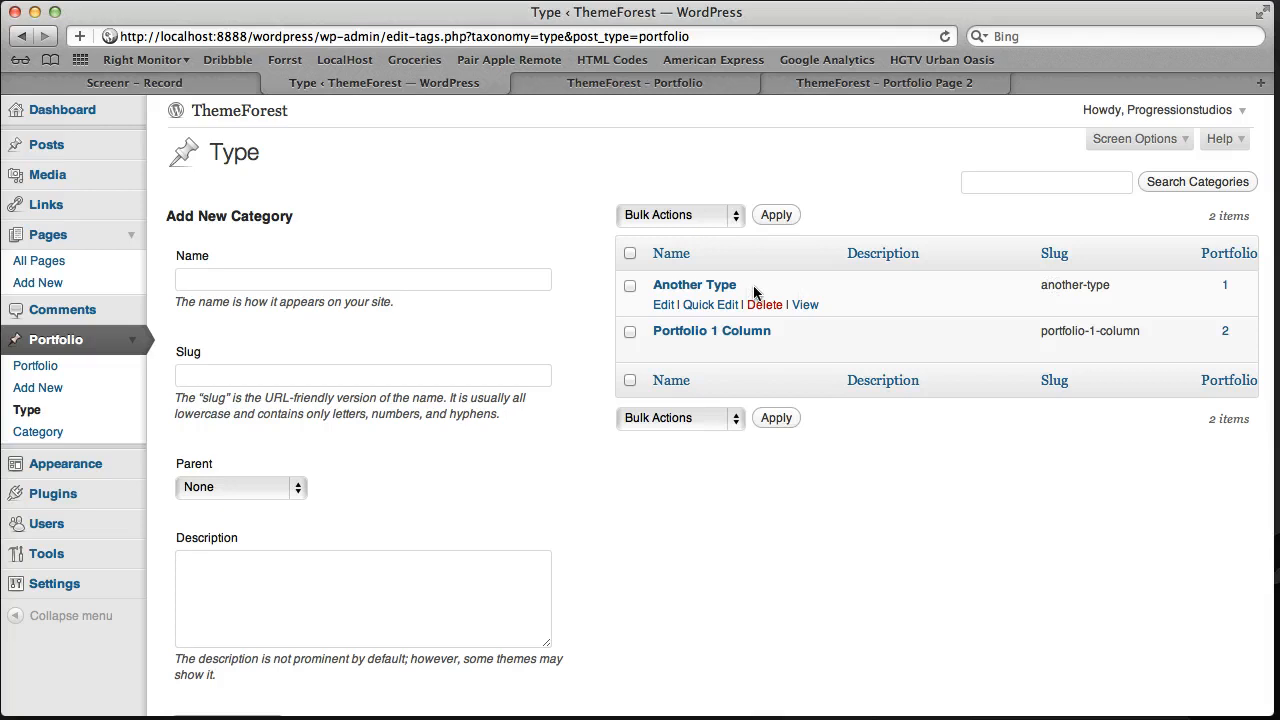
{"action": "mouse_move", "coordinate": [584, 288]}
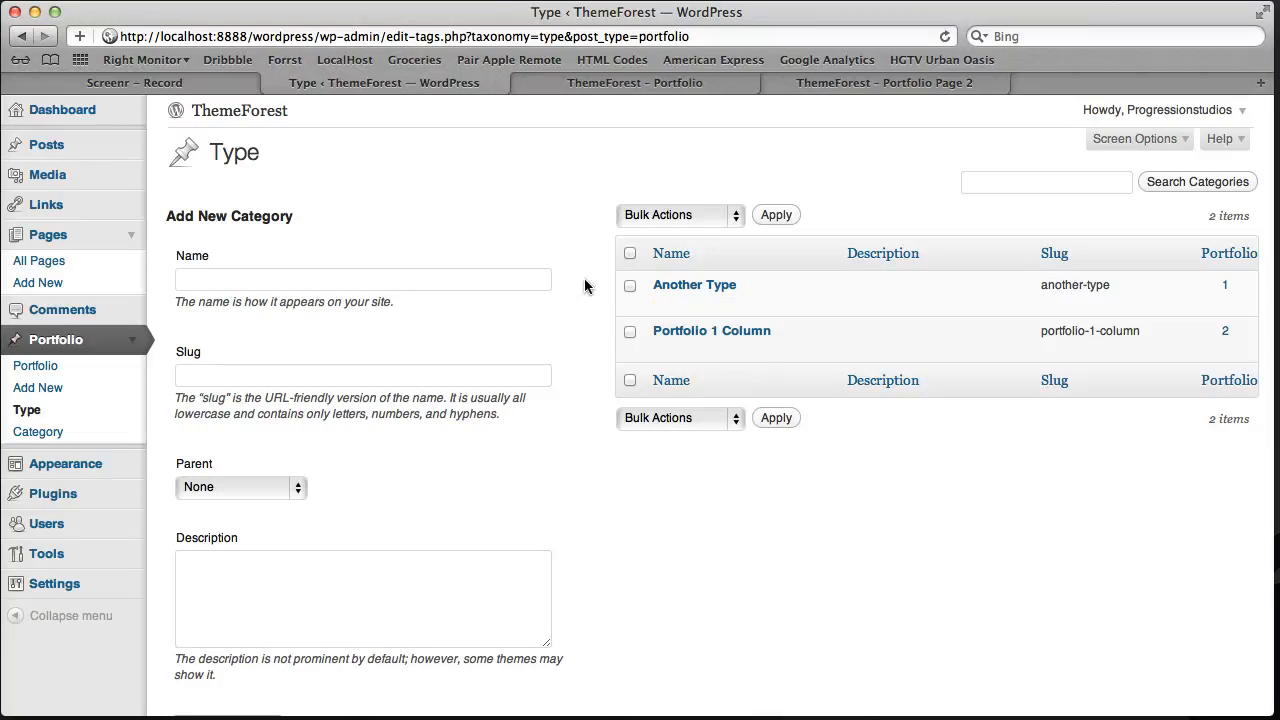